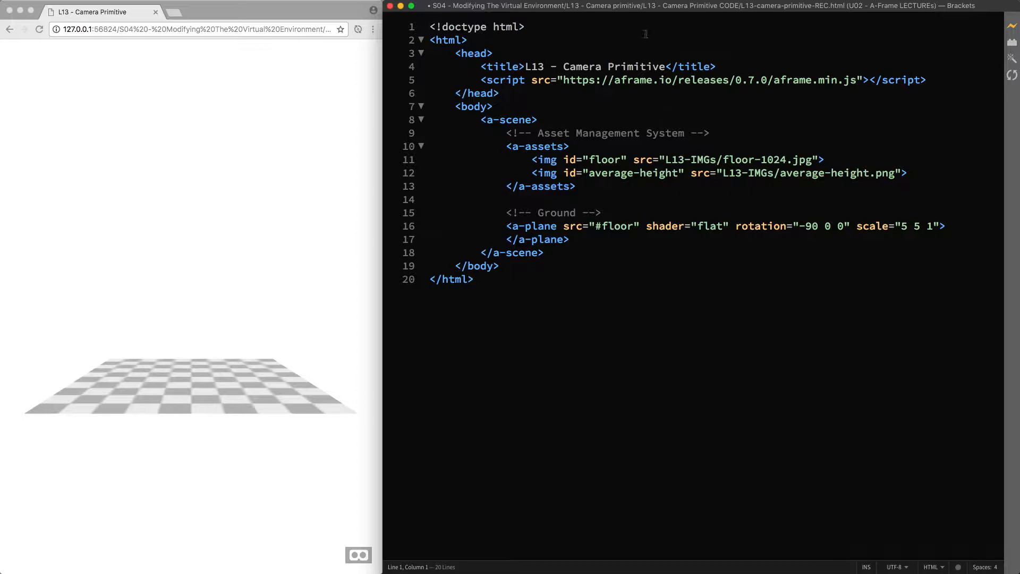
mouse_move(590, 98)
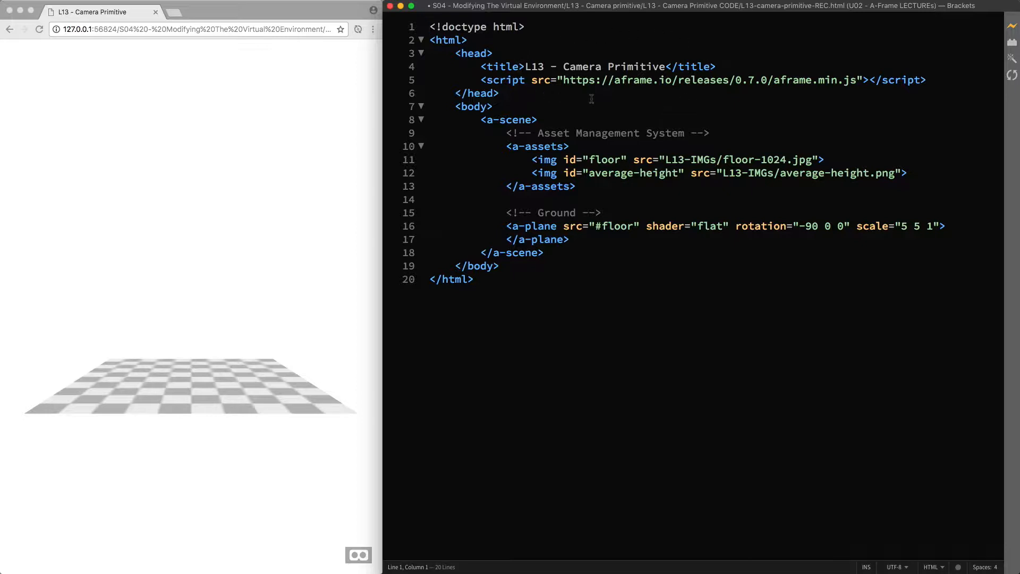
mouse_move(216, 285)
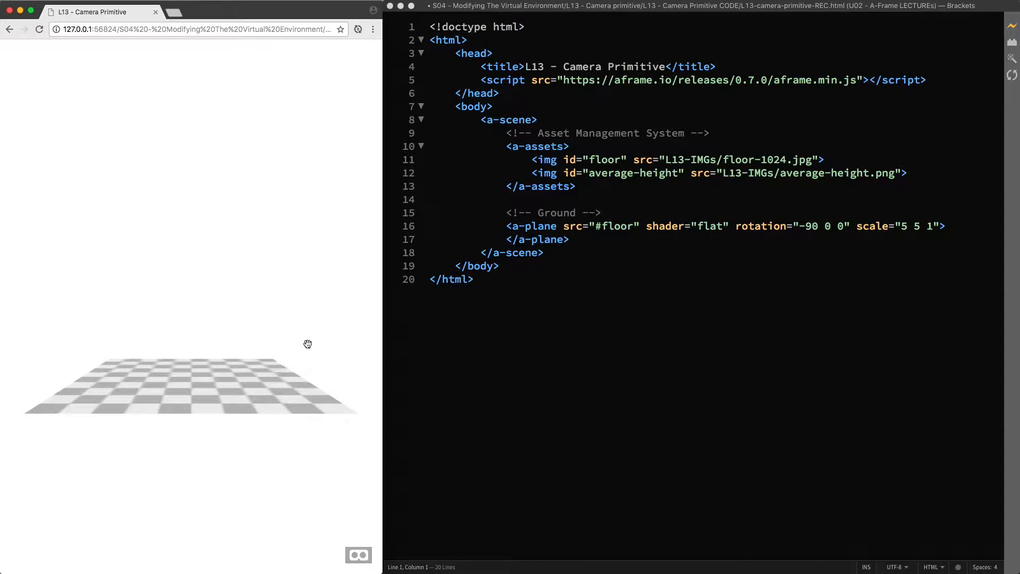
mouse_move(324, 329)
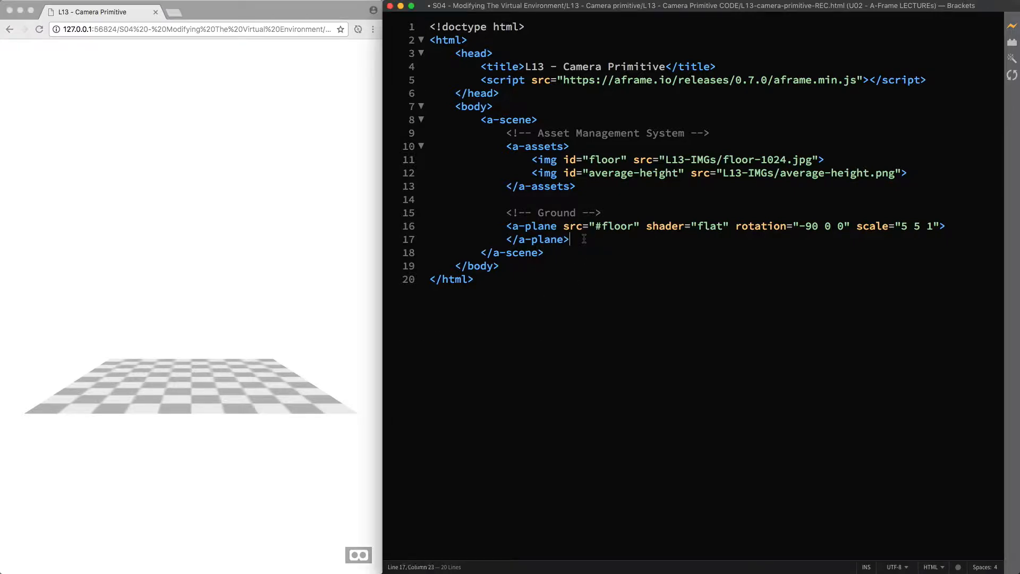
- Add a Cylinder comment and a #AA0000 a-cylinder, radius 0.5, height 2, position -2 0 0
key("enter")
type("<!-- C")
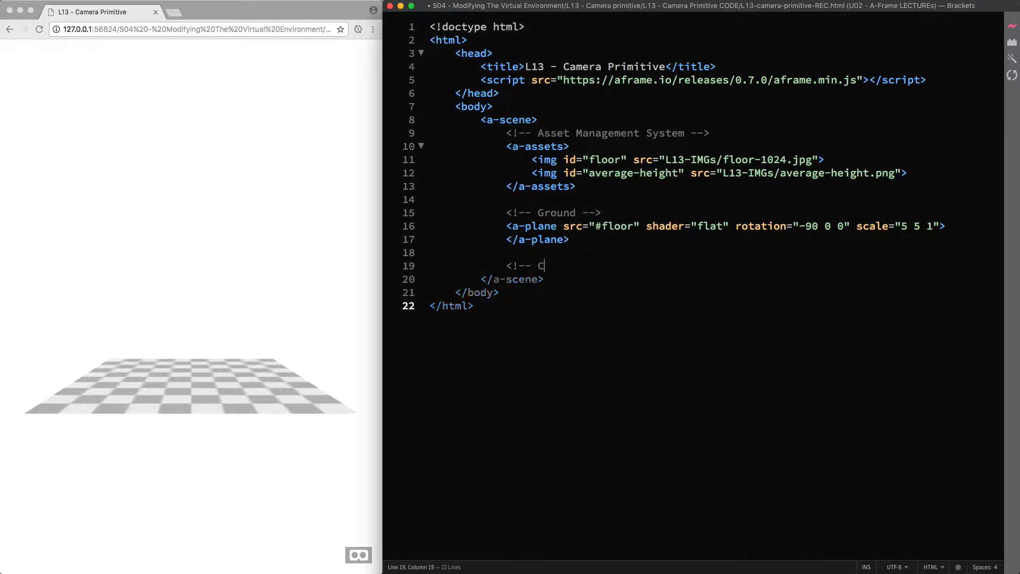
type("ylinder -->")
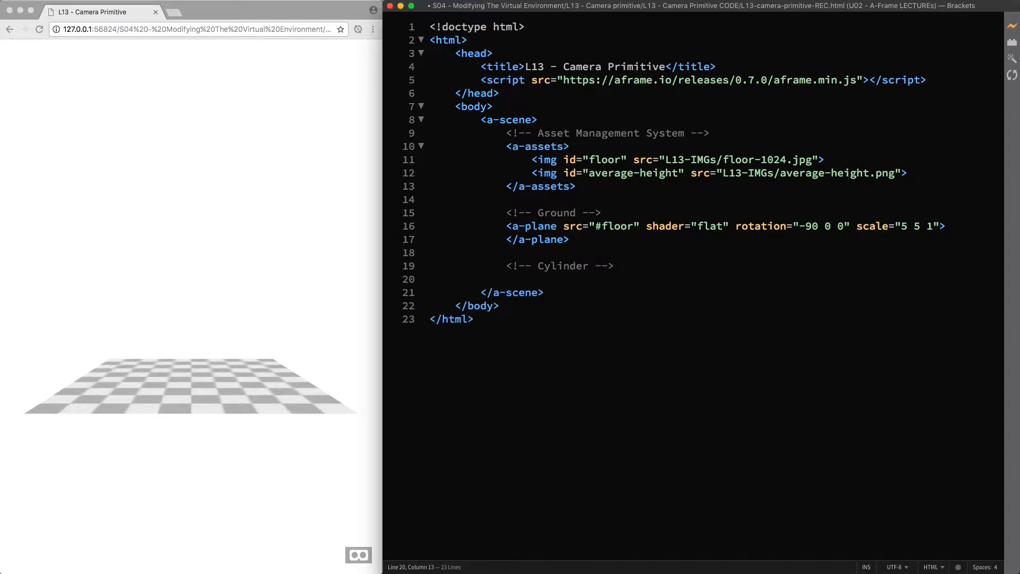
type("<a-cyl")
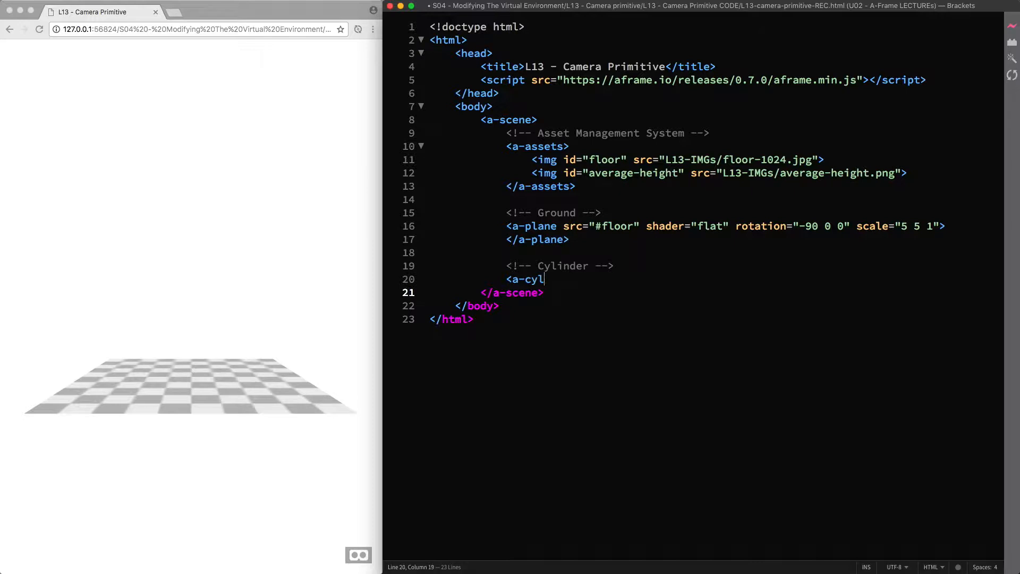
type("inder>")
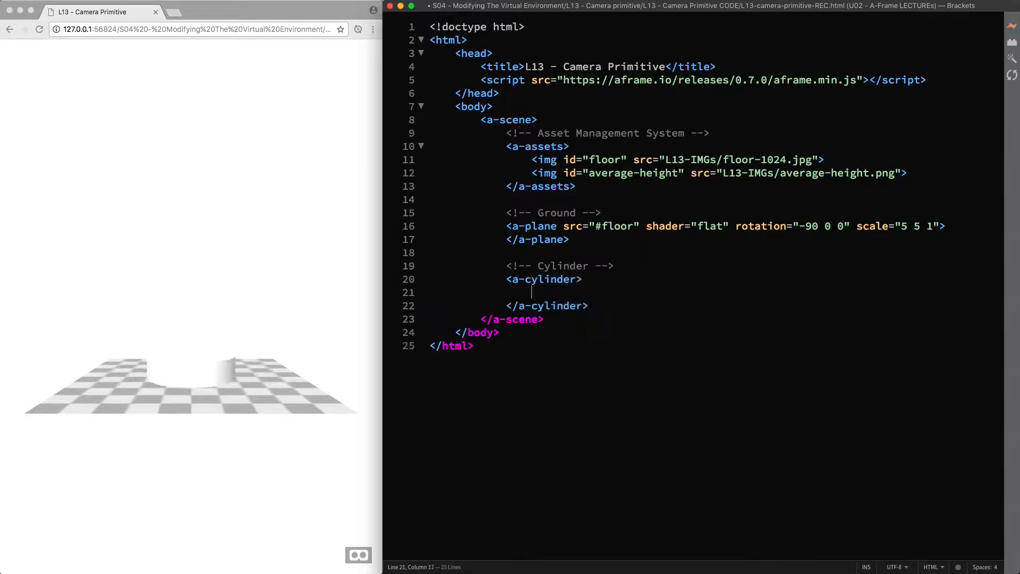
type("color=\"#")
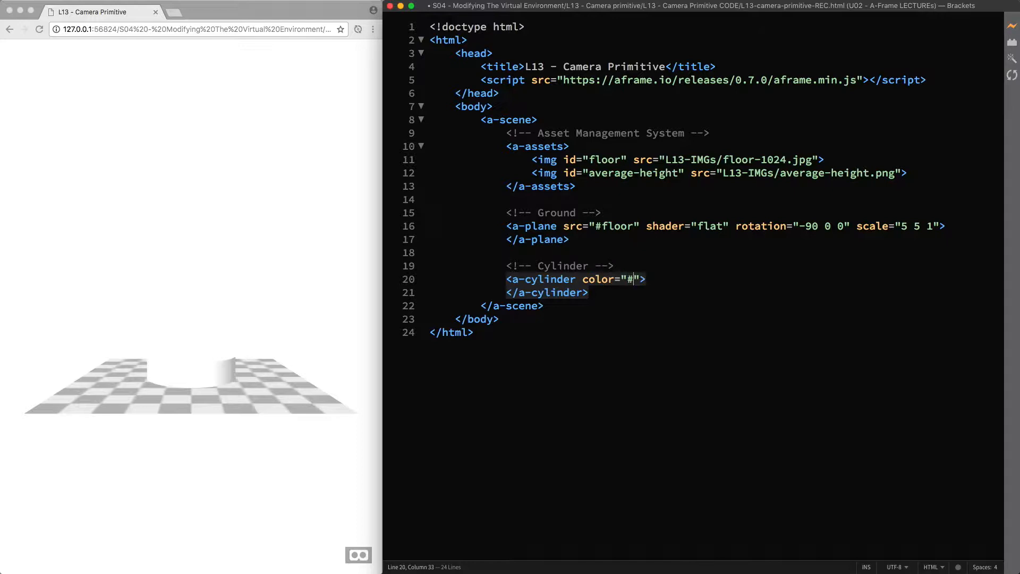
type("AA0000")
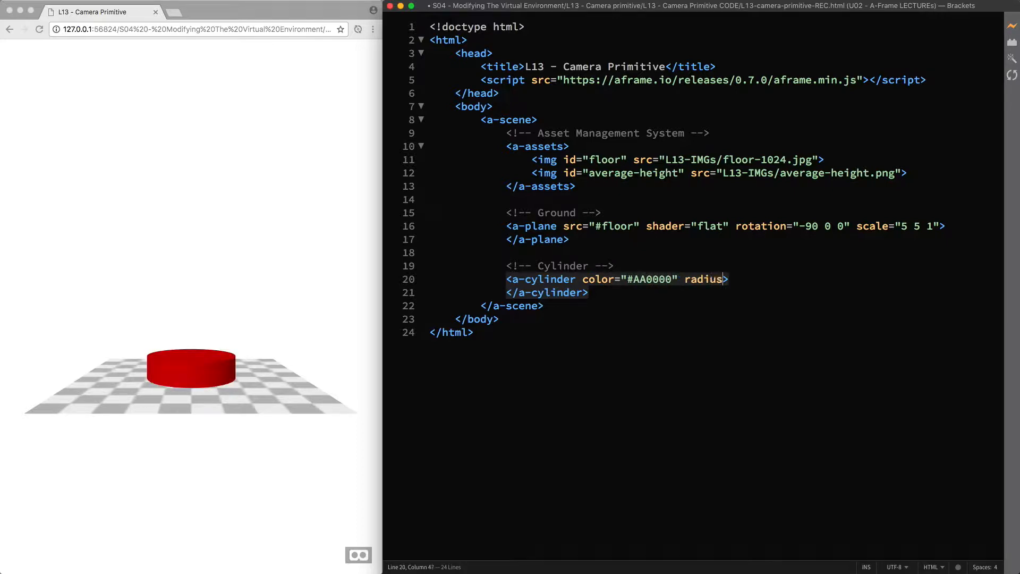
type("=\"0.5\"")
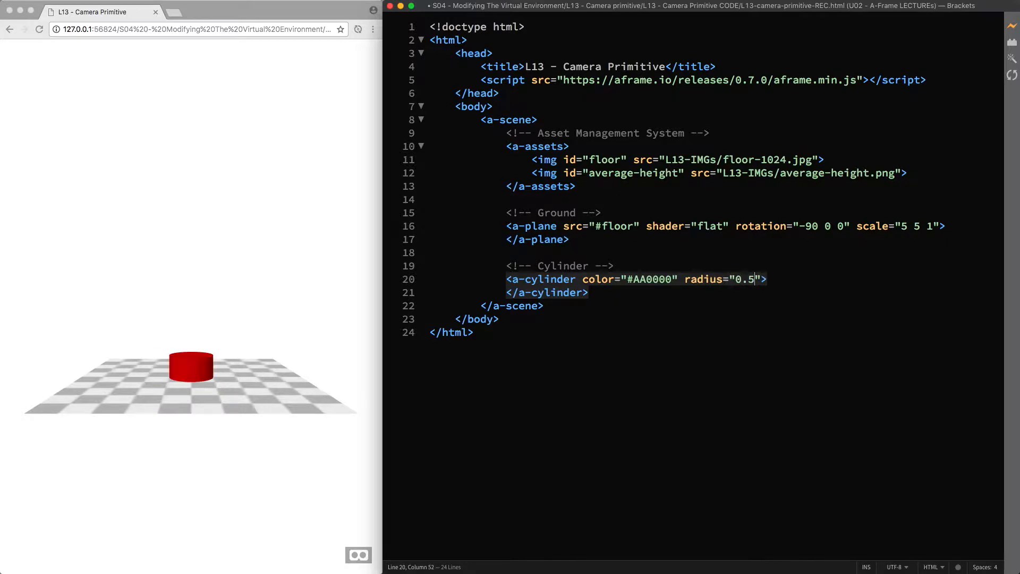
type("he")
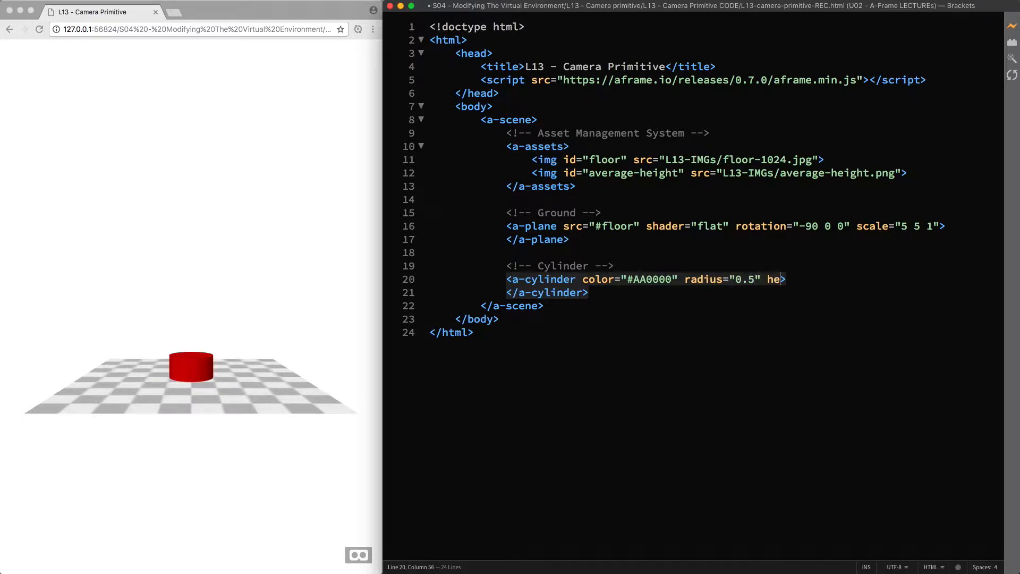
type("ight=\"\"")
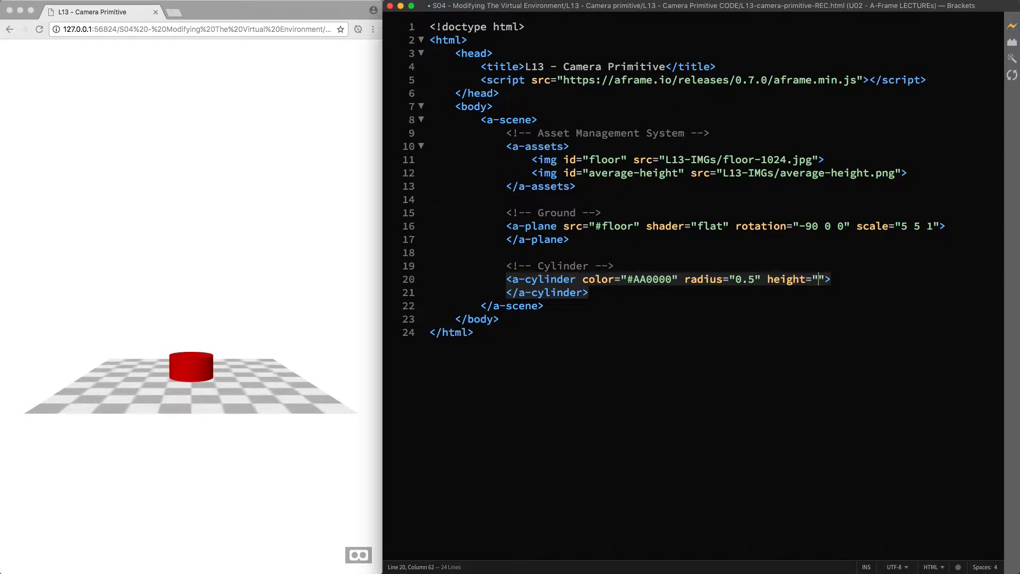
type("2\" position=")
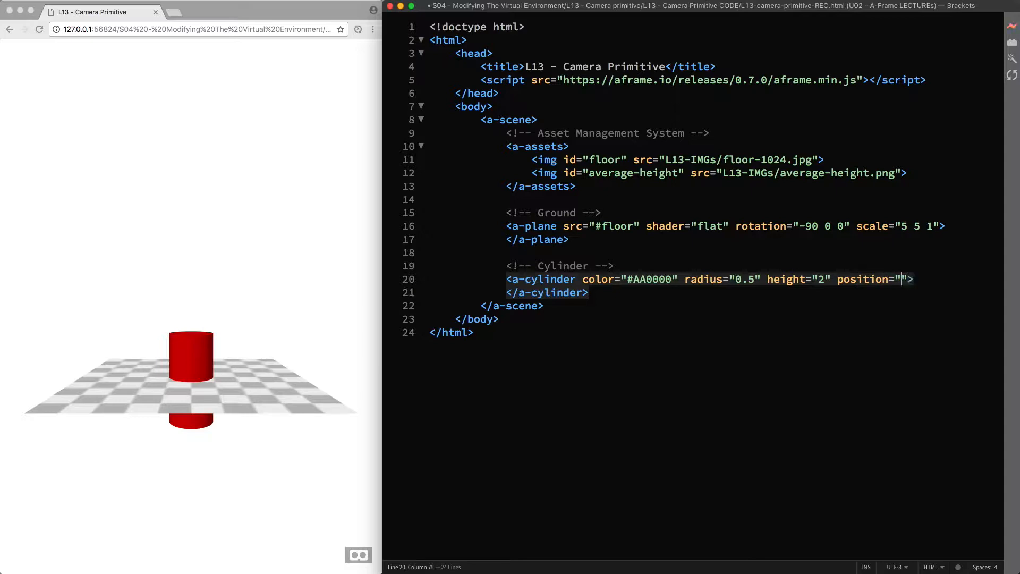
type("-2 0 0")
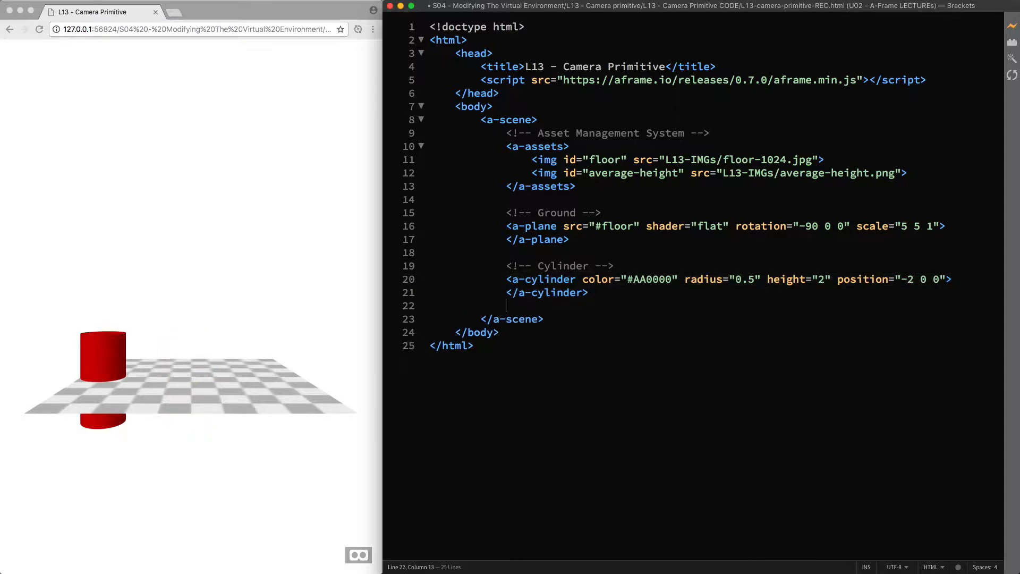
- Add a Box comment and a #00AA00 a-box, height 2, depth 4, position 2 0 0
type("<!-- Box --")
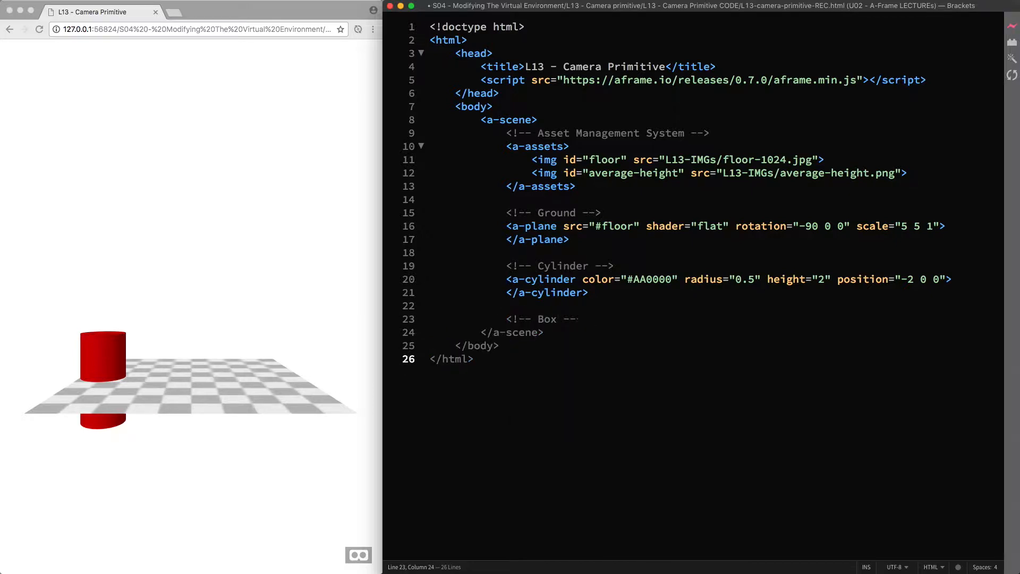
type("<a-")
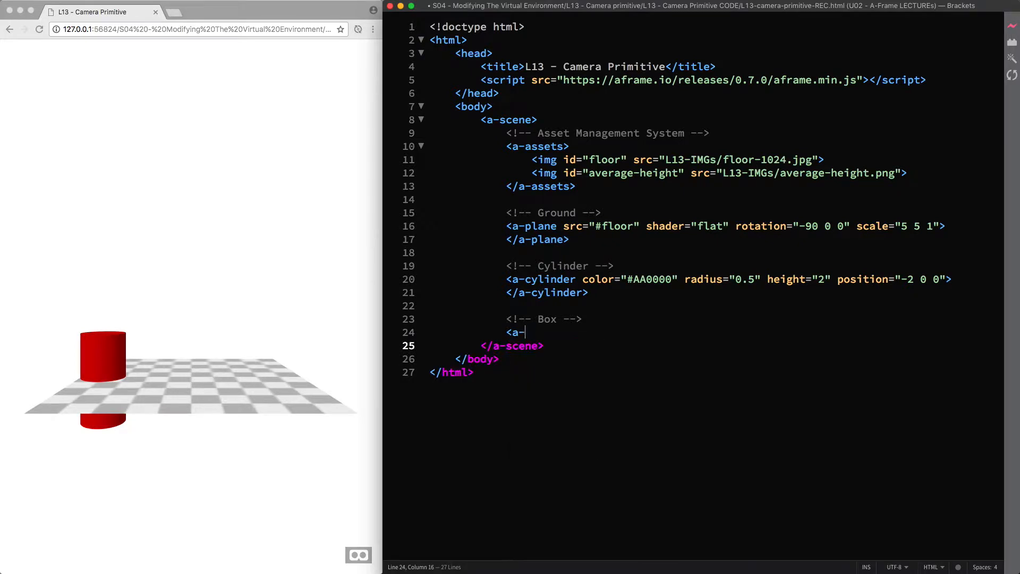
type("box>")
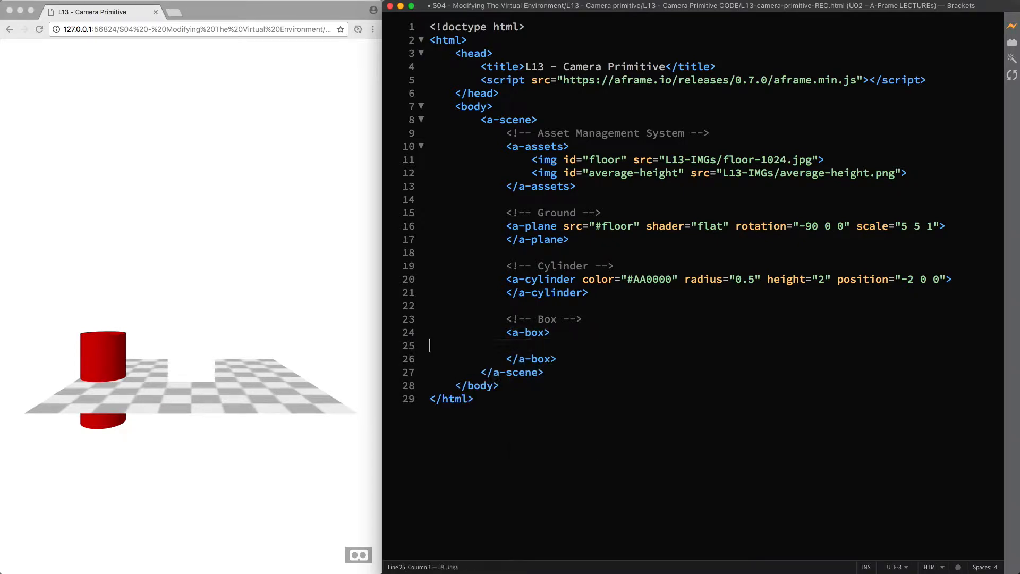
type("color=\"#00")
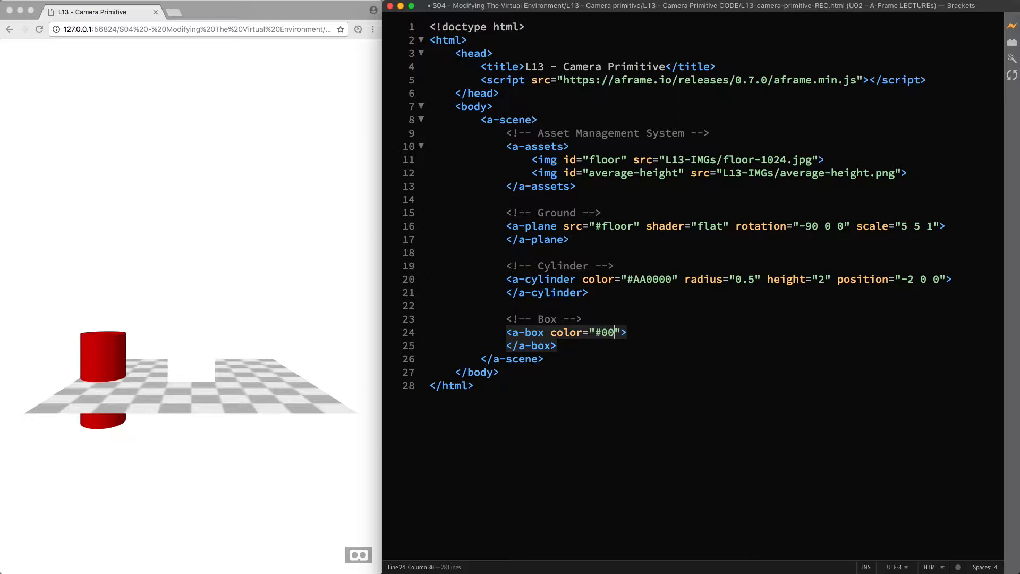
type("AA00")
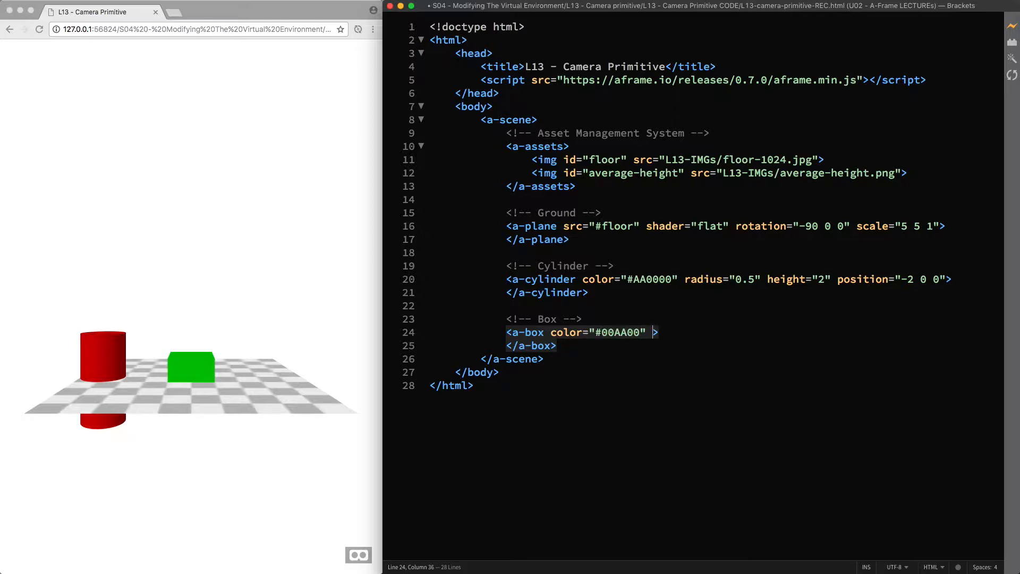
type("height=\"\"")
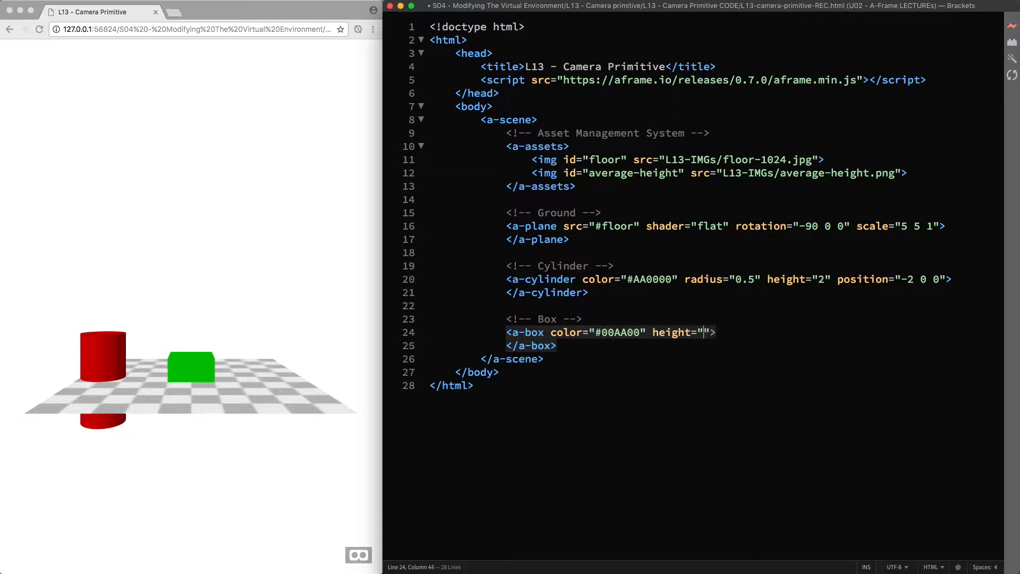
type("2\" depth=")
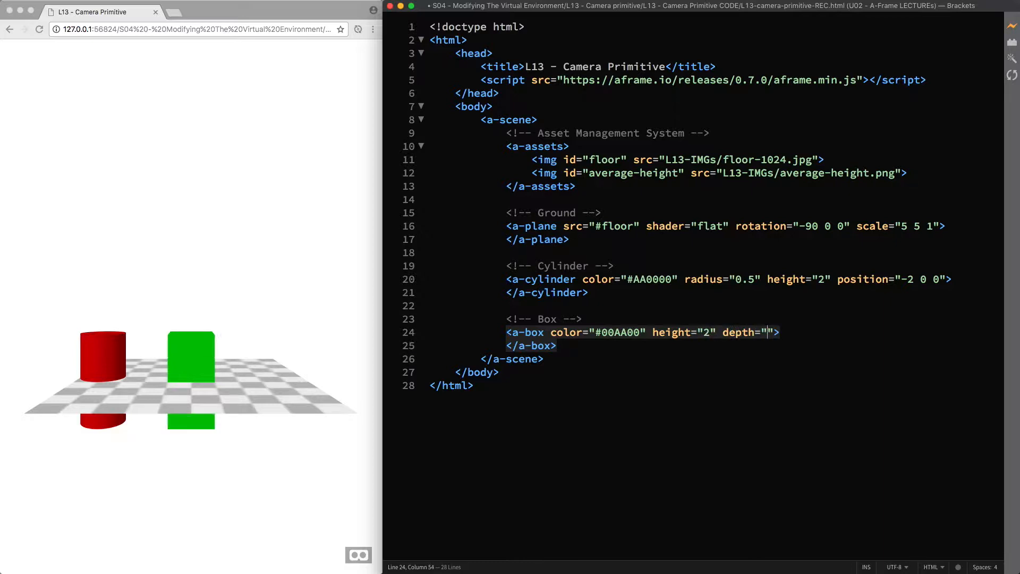
type("4")
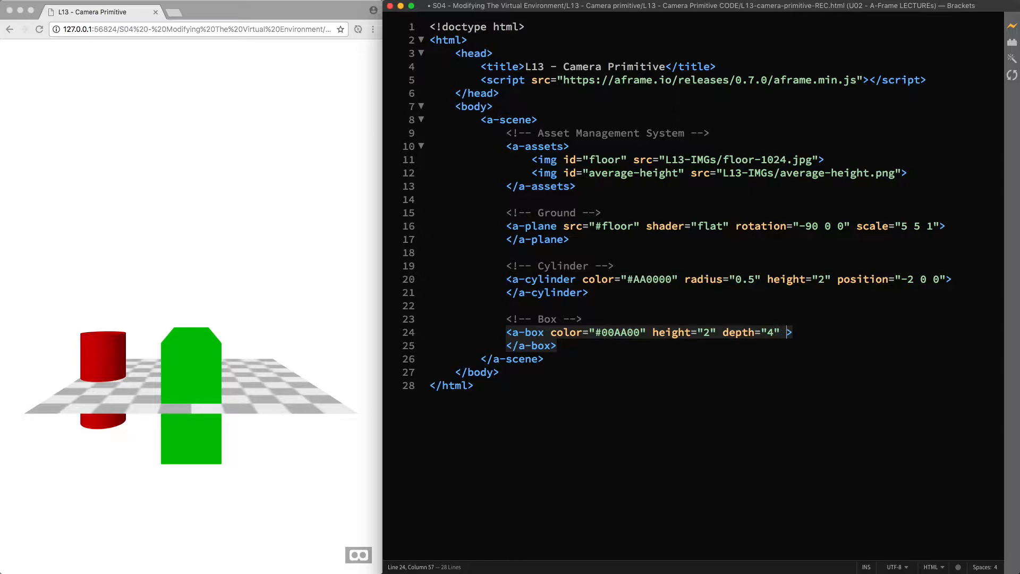
type("position=\"2 0\"")
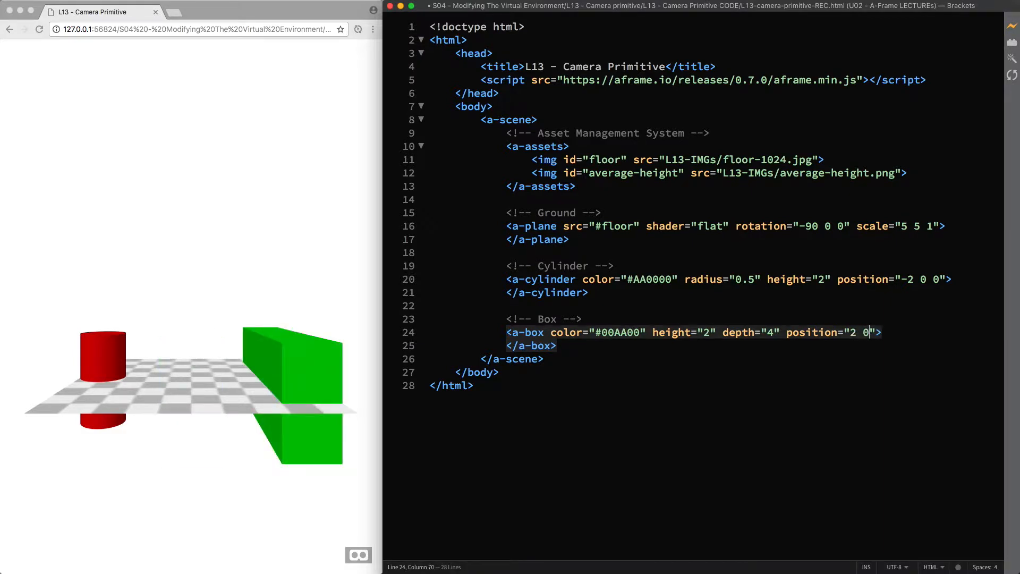
type("0")
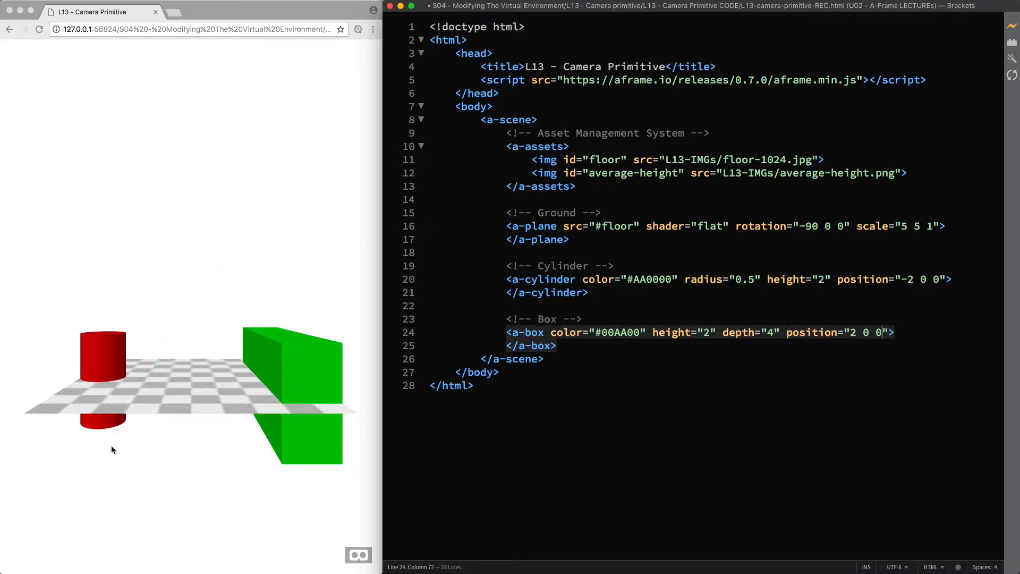
mouse_move(203, 353)
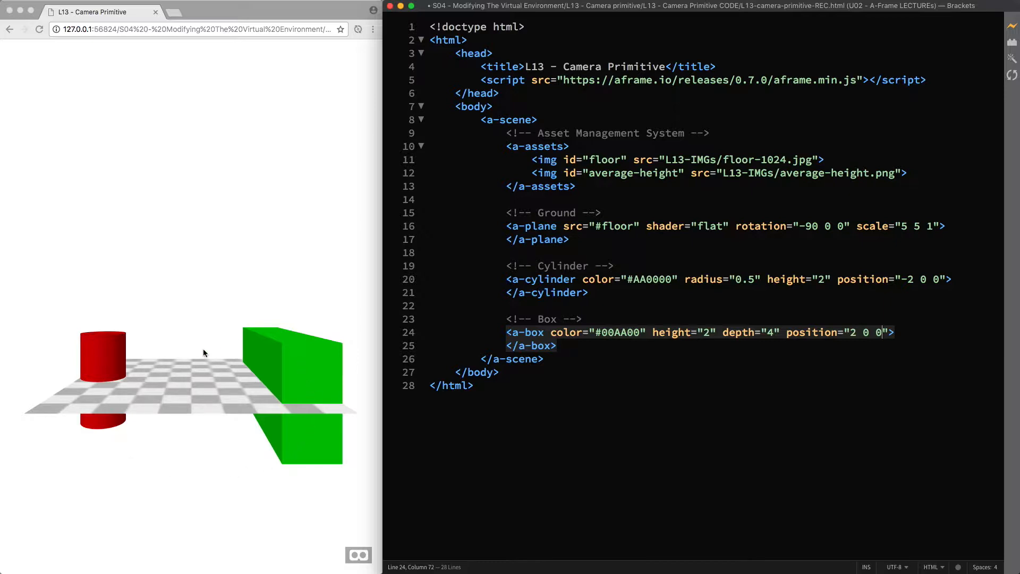
mouse_move(275, 408)
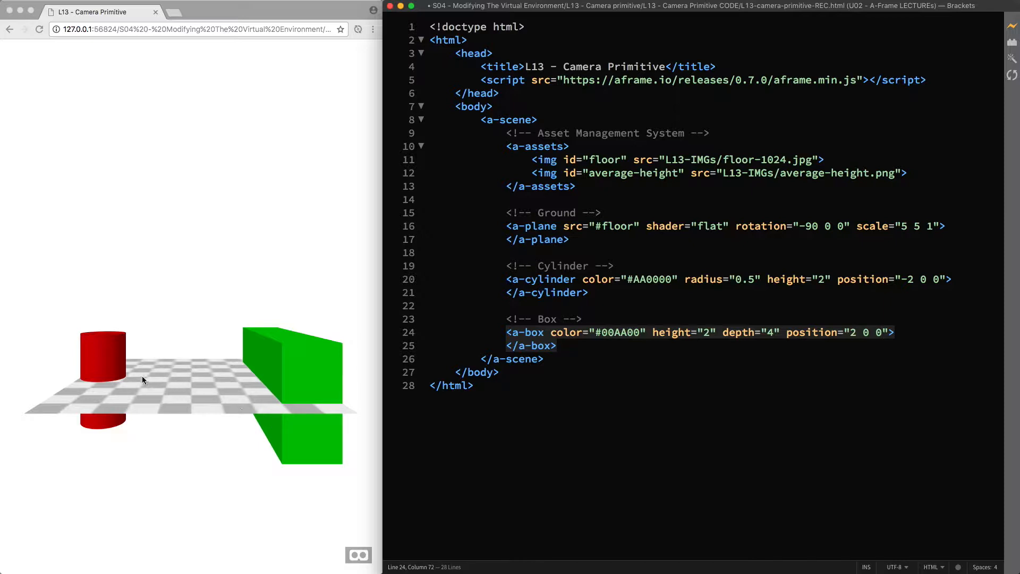
mouse_move(128, 432)
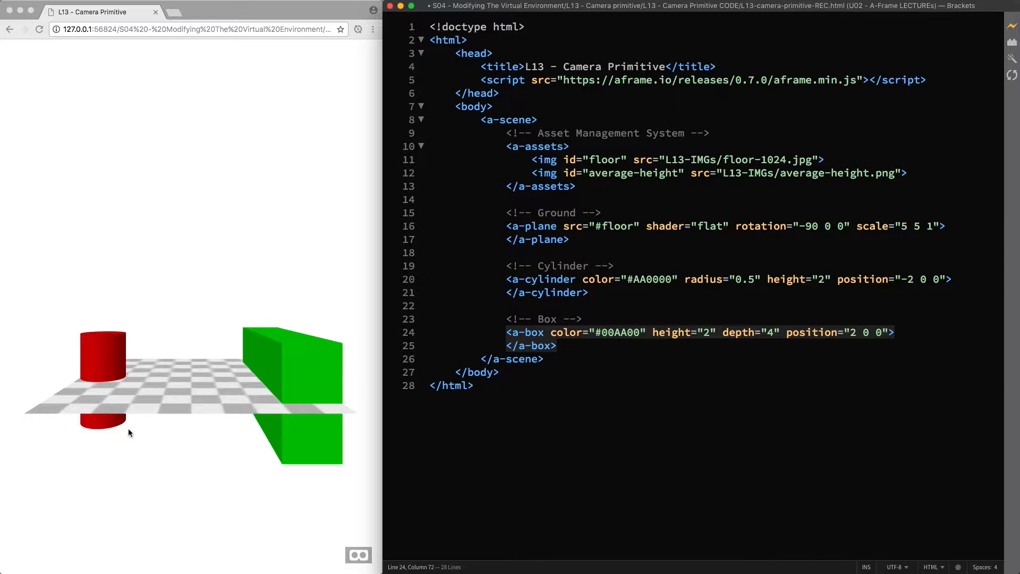
mouse_move(239, 384)
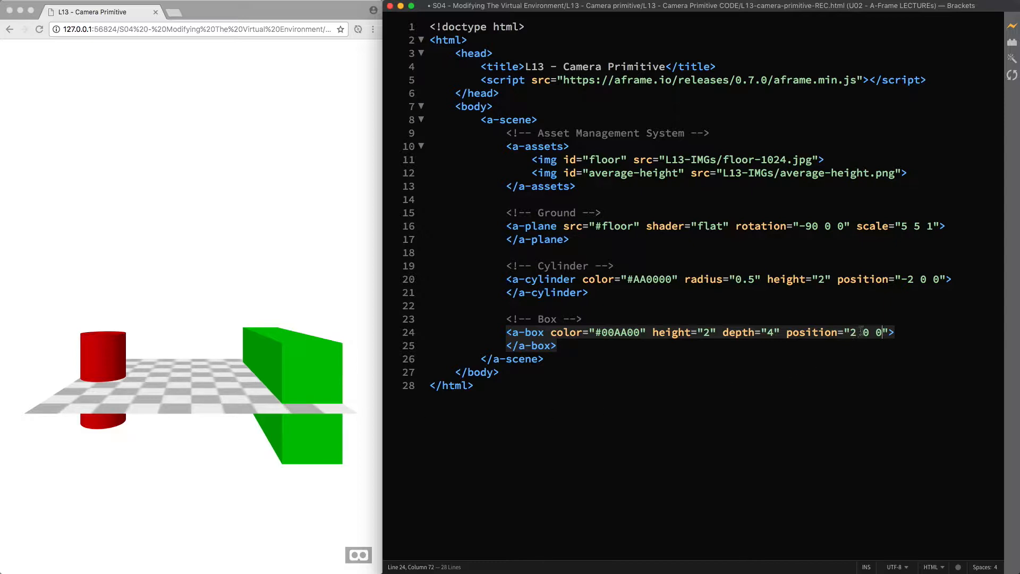
- Raise the cylinder and box position y values to 1 so they rest on the floor
type("1")
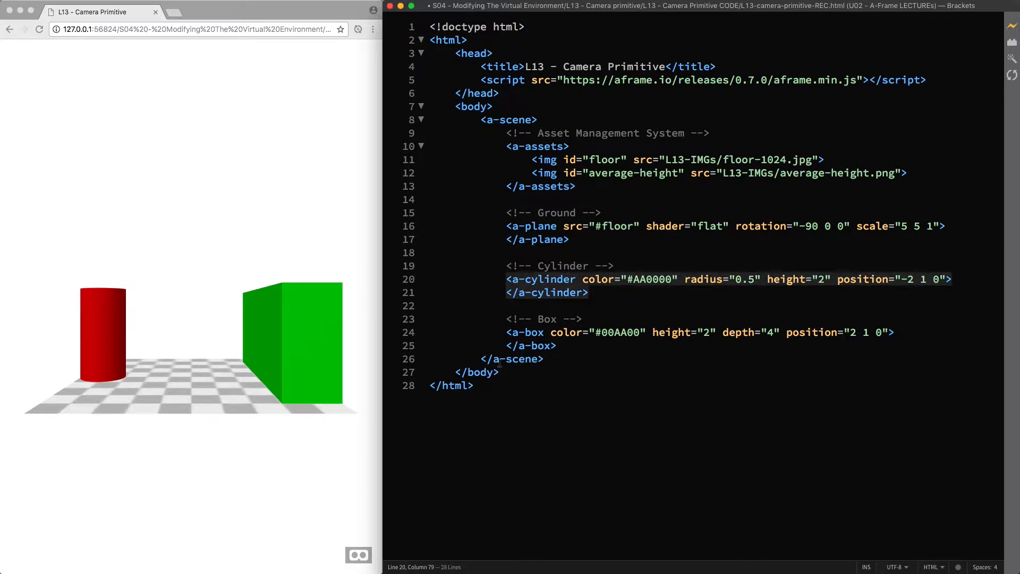
mouse_move(190, 379)
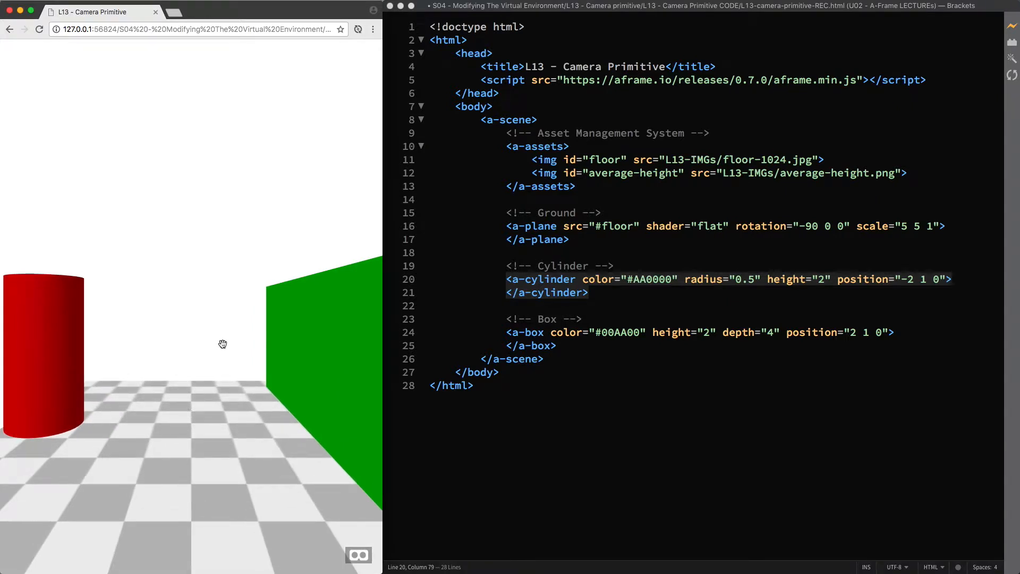
- Below </a-box>, add a <!-- Camera --> comment and an empty a-camera element
left_click(556, 346)
type("<!--")
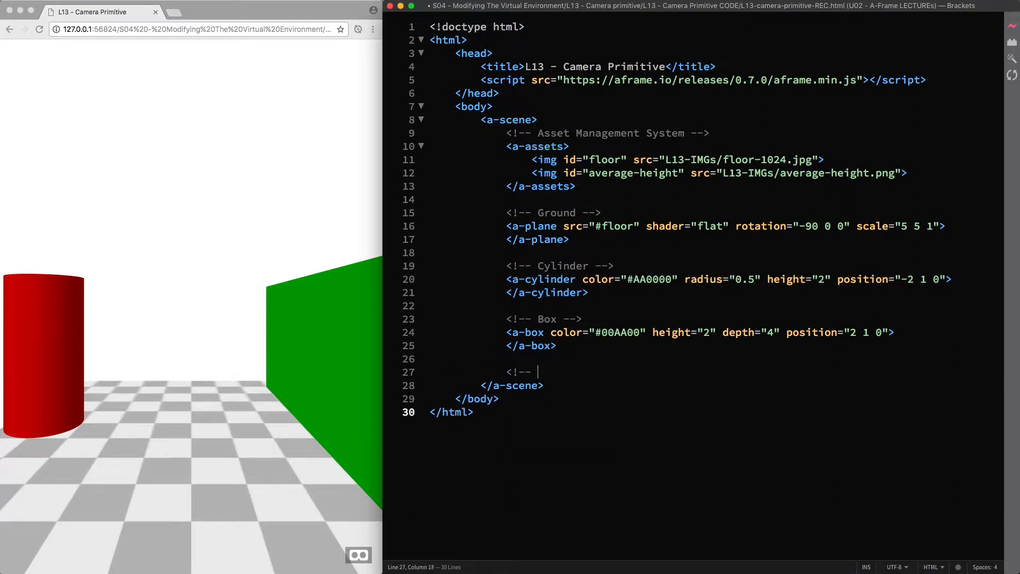
type("Camera -->")
type("<a-camera></a-camera>")
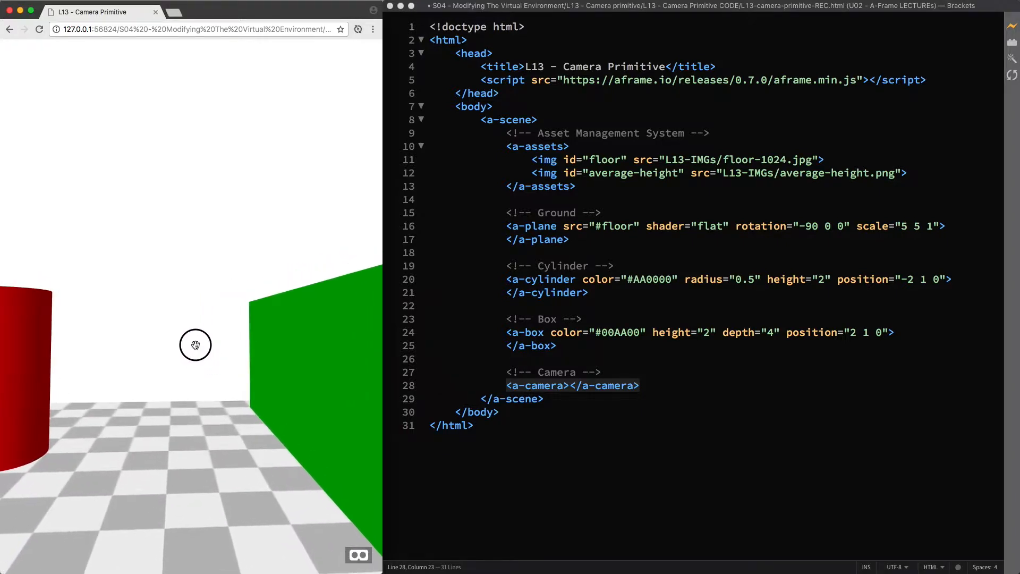
- Look around the Chrome preview through the camera, tilting down toward the floor
left_click_drag(195, 346, 193, 348)
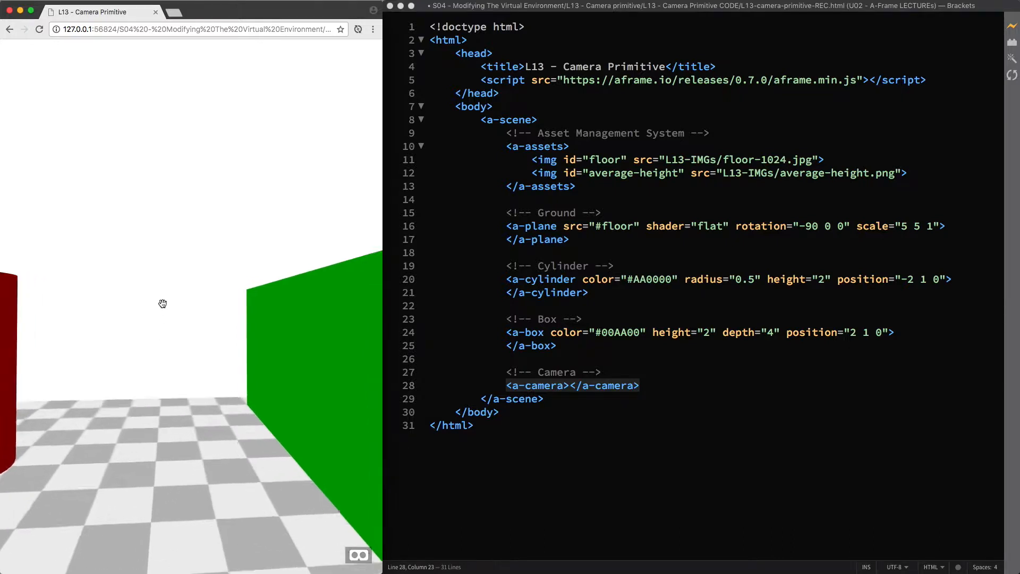
left_click_drag(163, 304, 143, 403)
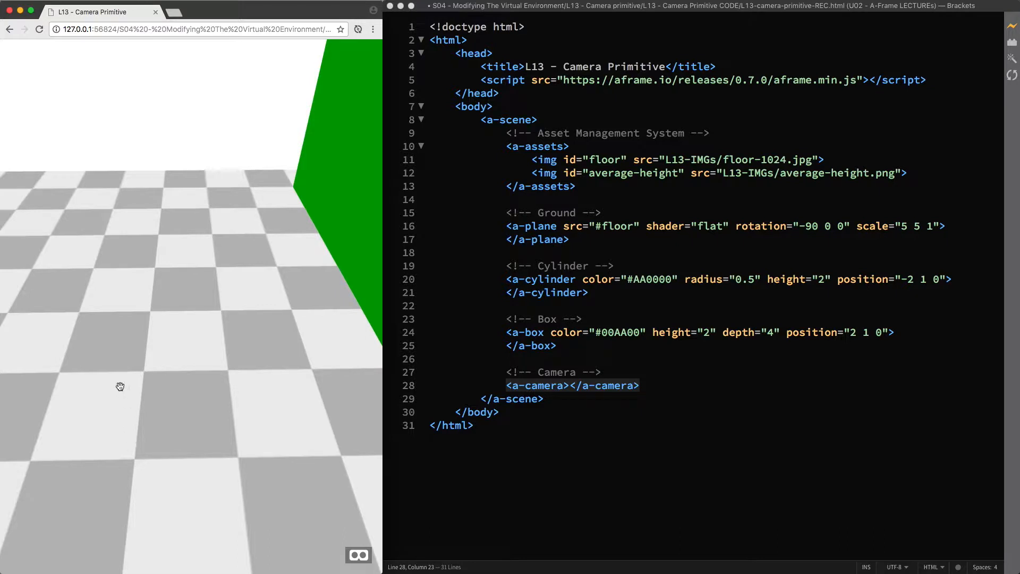
mouse_move(122, 532)
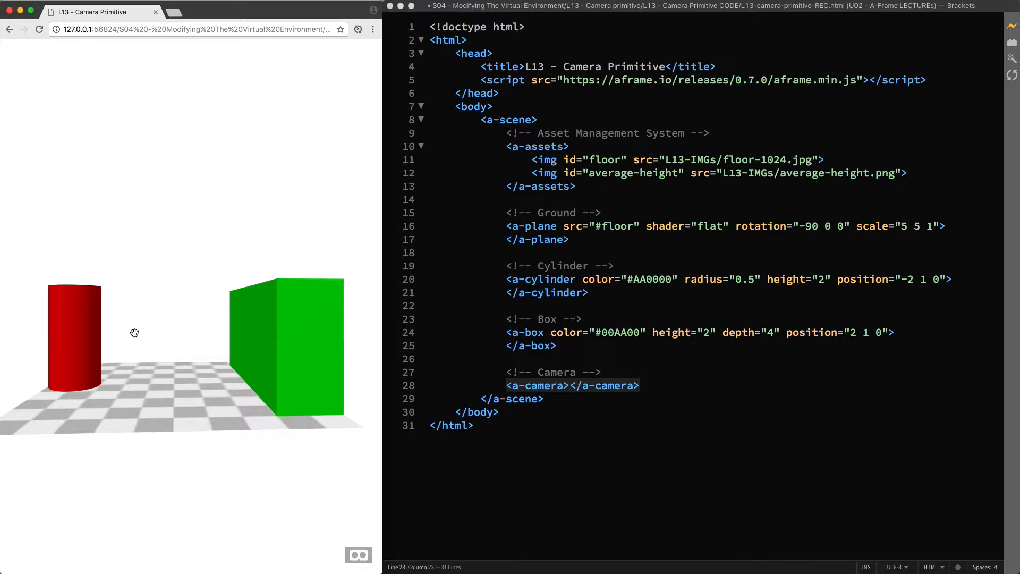
mouse_move(205, 367)
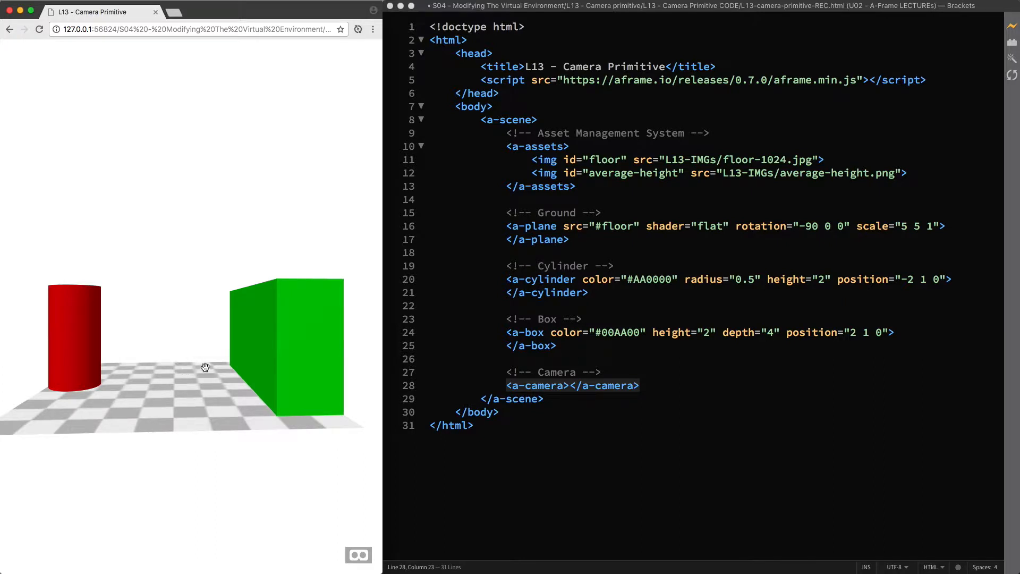
mouse_move(134, 344)
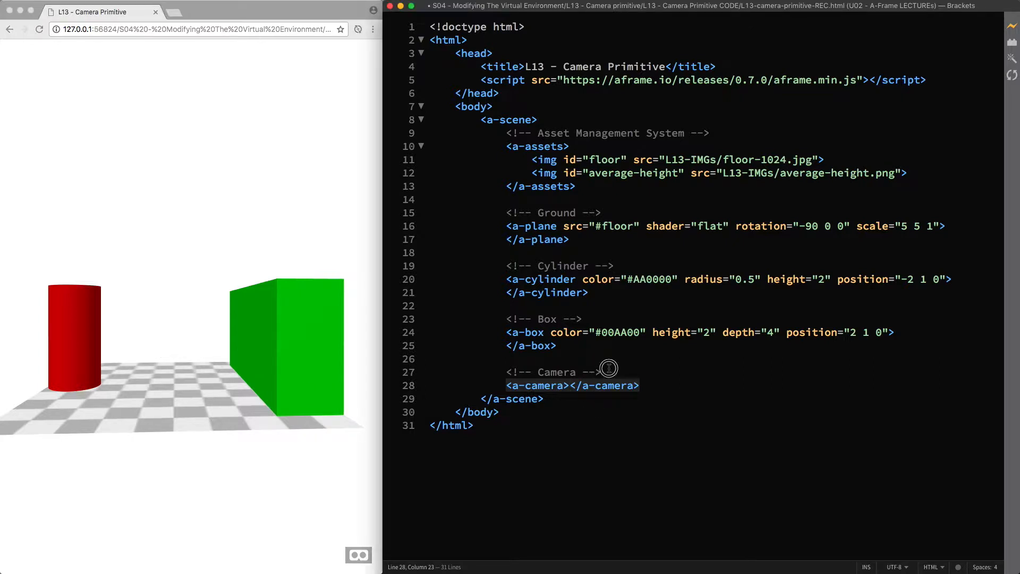
- Add comments 'Origin at 0 0 0 in VR mode' and 'Origin at 0 1.6 0 in Desktop mode'
type("<!-- Origin at 0 0 0 in VR mode -->")
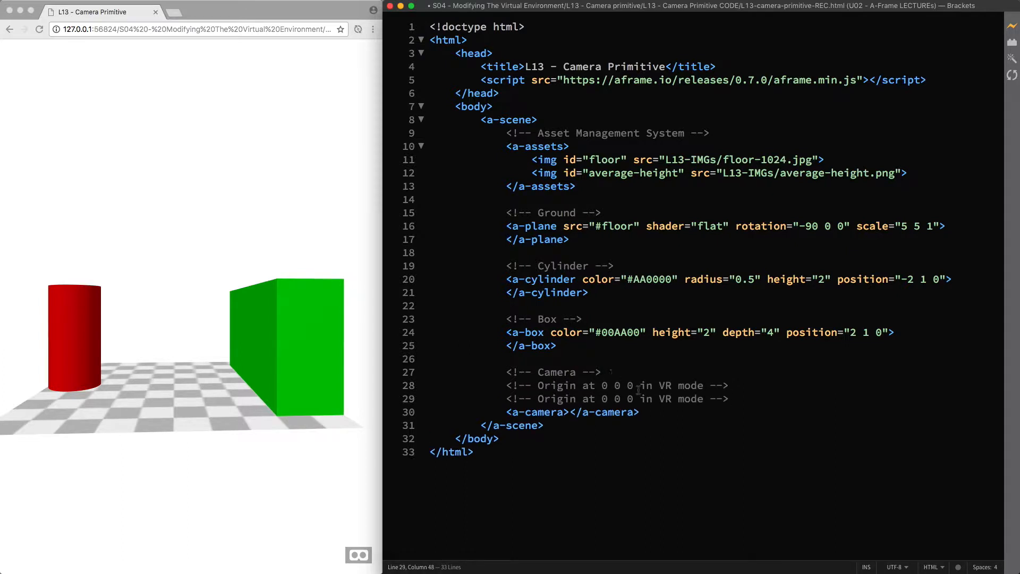
type("De")
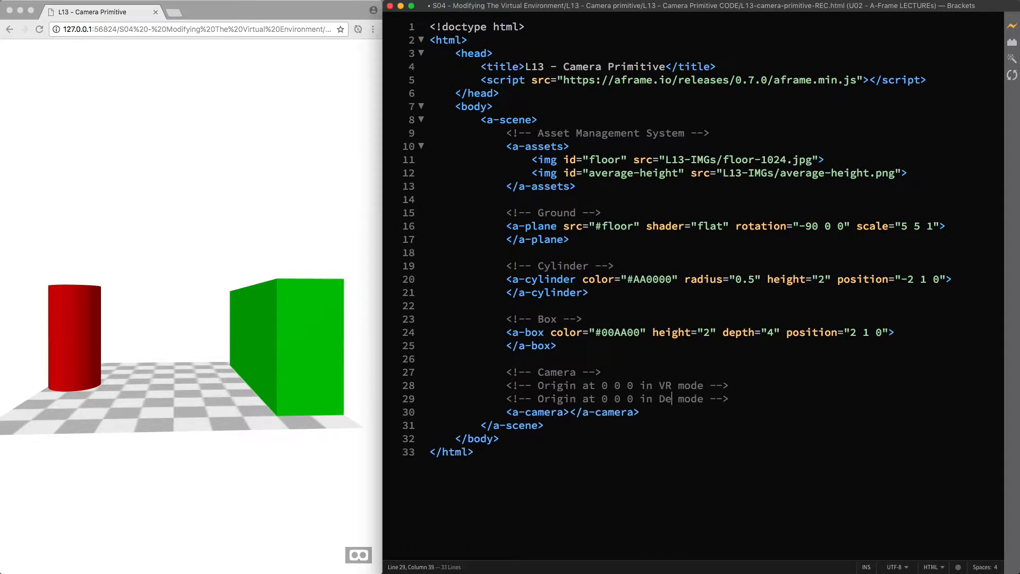
type("sktop")
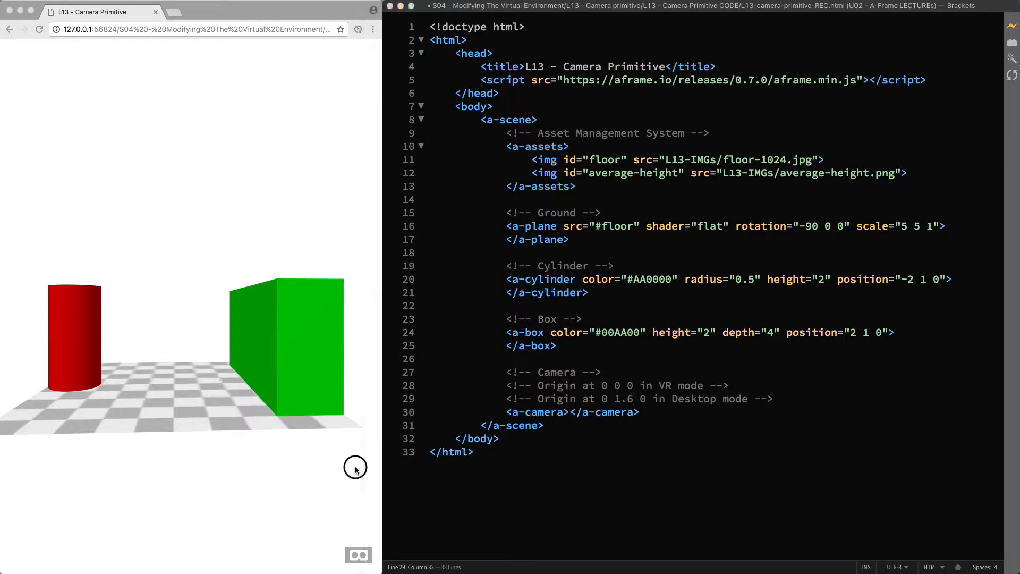
mouse_move(126, 335)
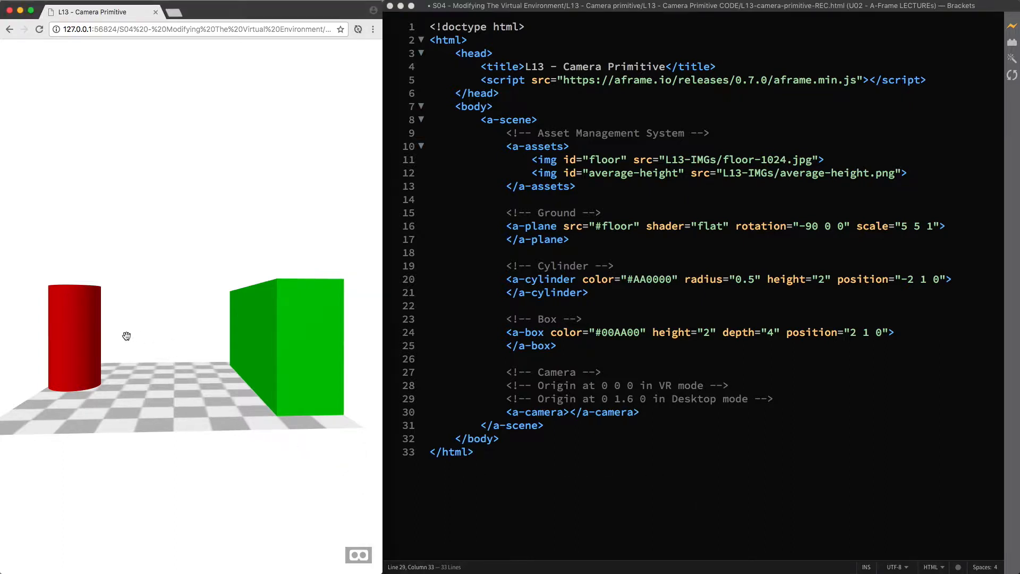
mouse_move(216, 334)
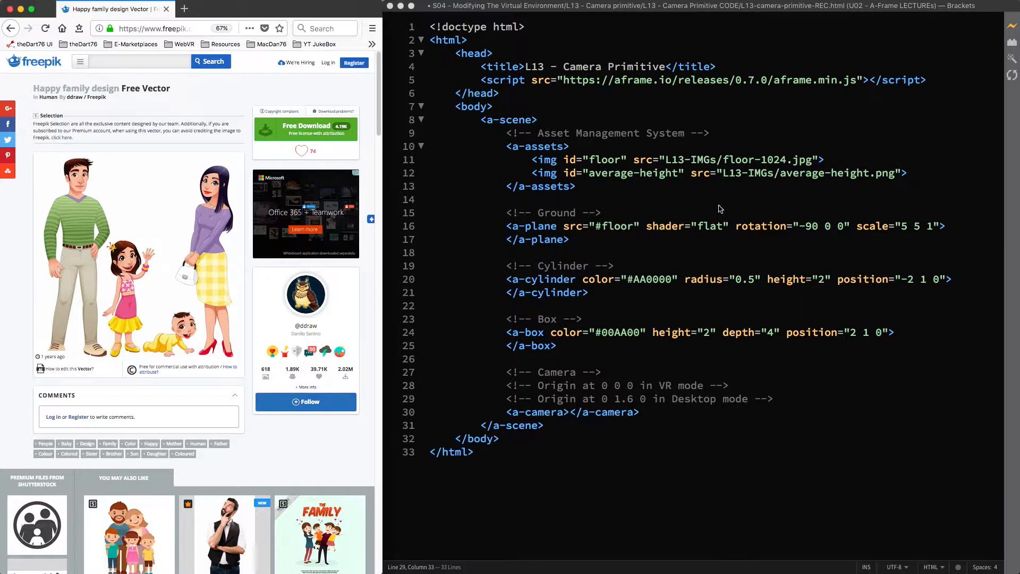
mouse_move(327, 295)
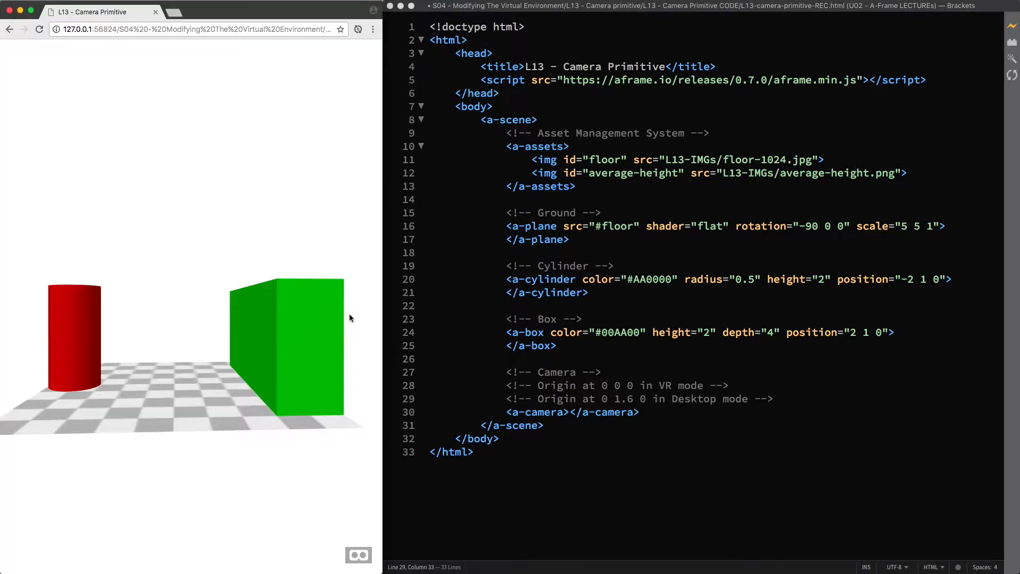
mouse_move(356, 321)
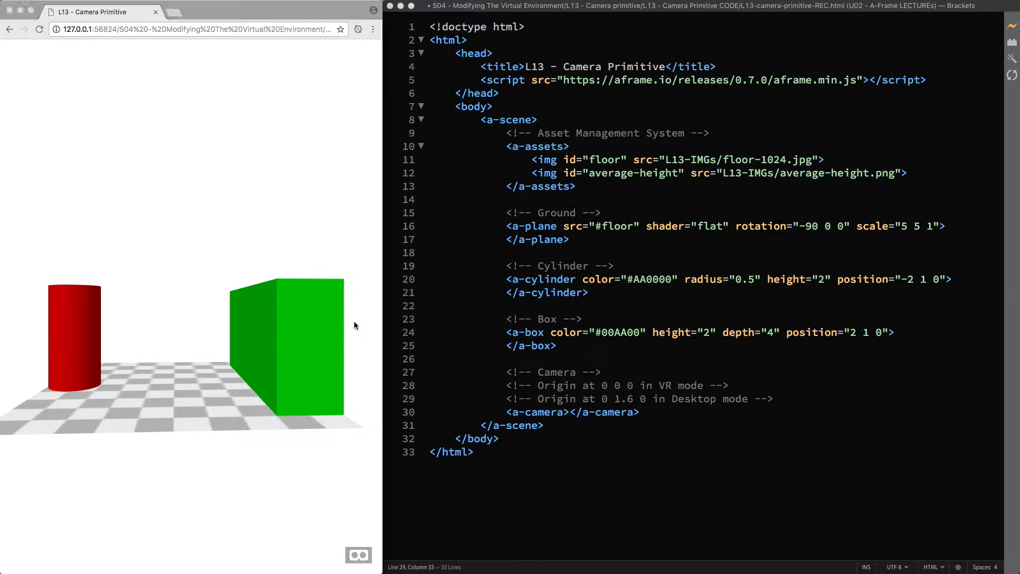
mouse_move(354, 325)
type("<a-image src=\"#average-height\" scale=\"2 2 1\" position=\"0 1 0\">")
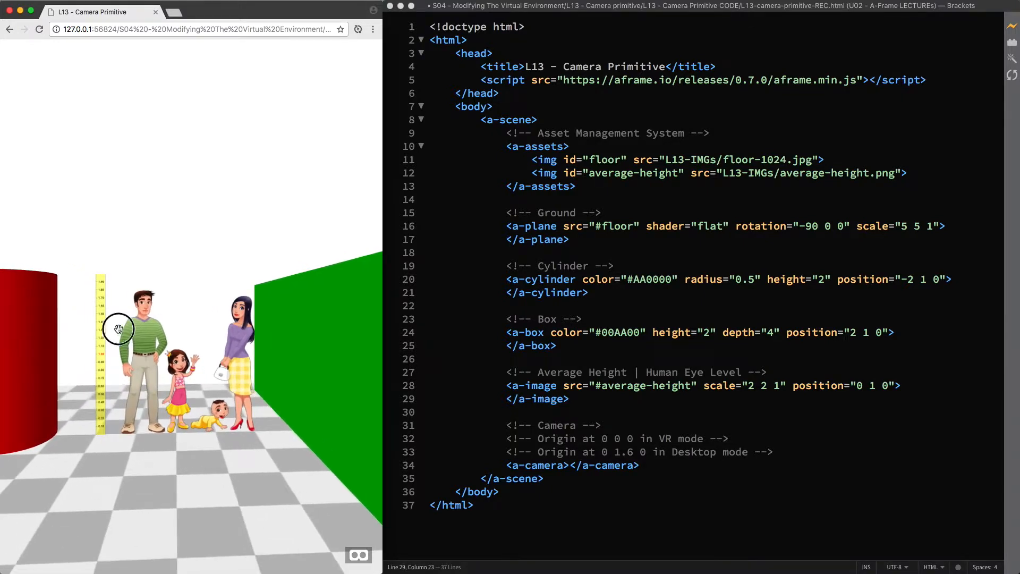
- Look around the height reference image, viewing the family figures from above and eye level
left_click_drag(119, 328, 188, 328)
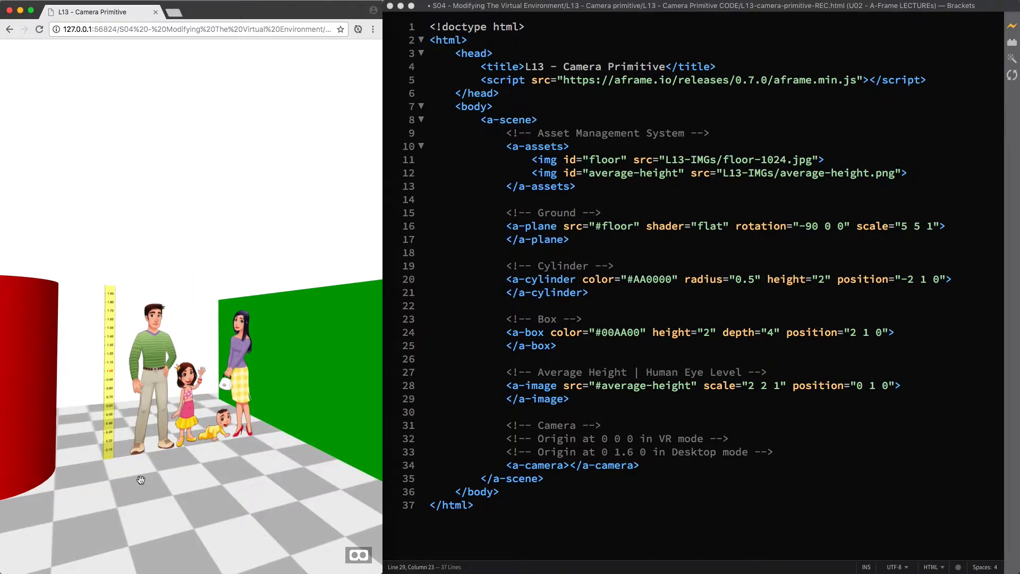
mouse_move(306, 411)
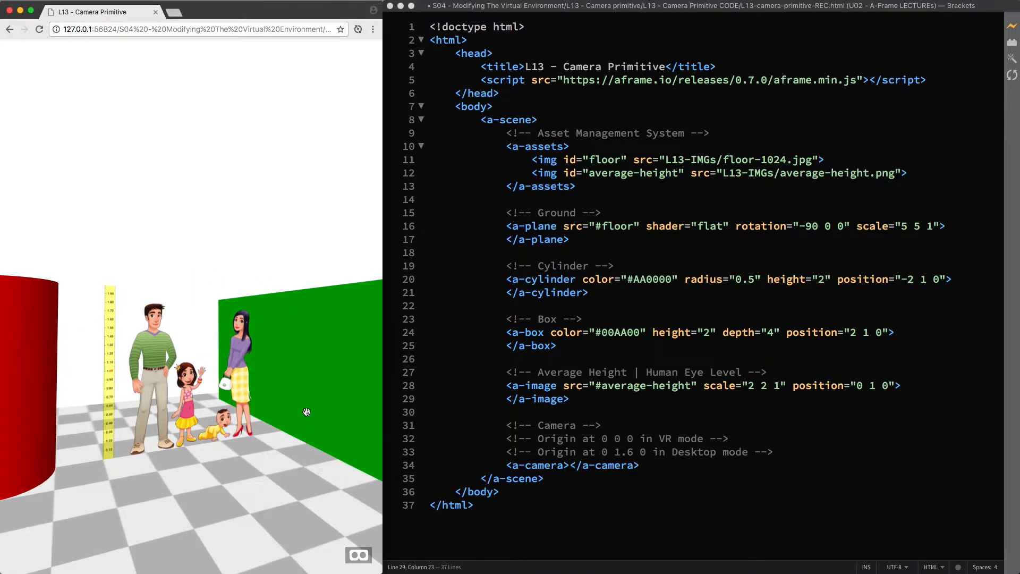
mouse_move(298, 415)
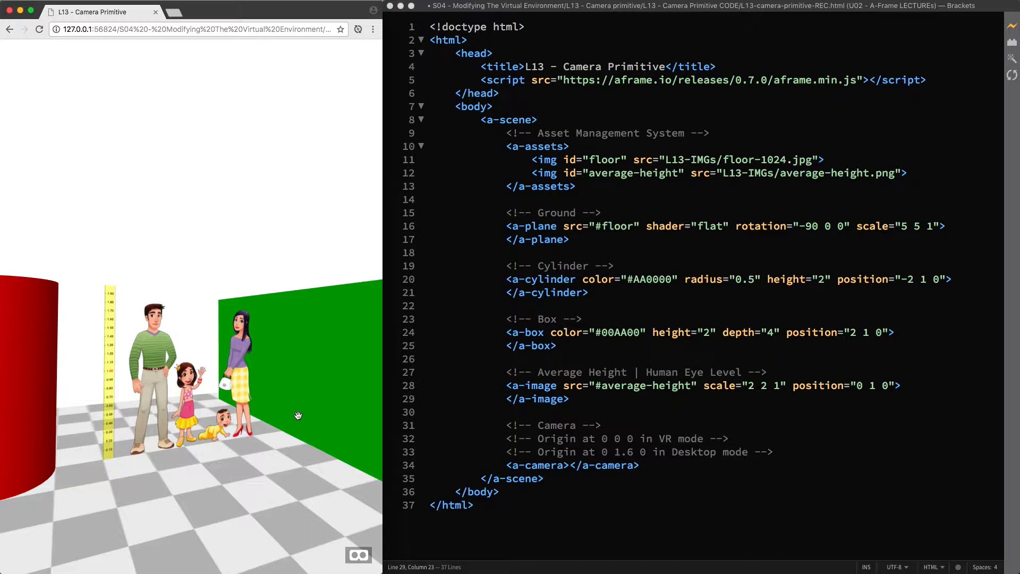
mouse_move(293, 324)
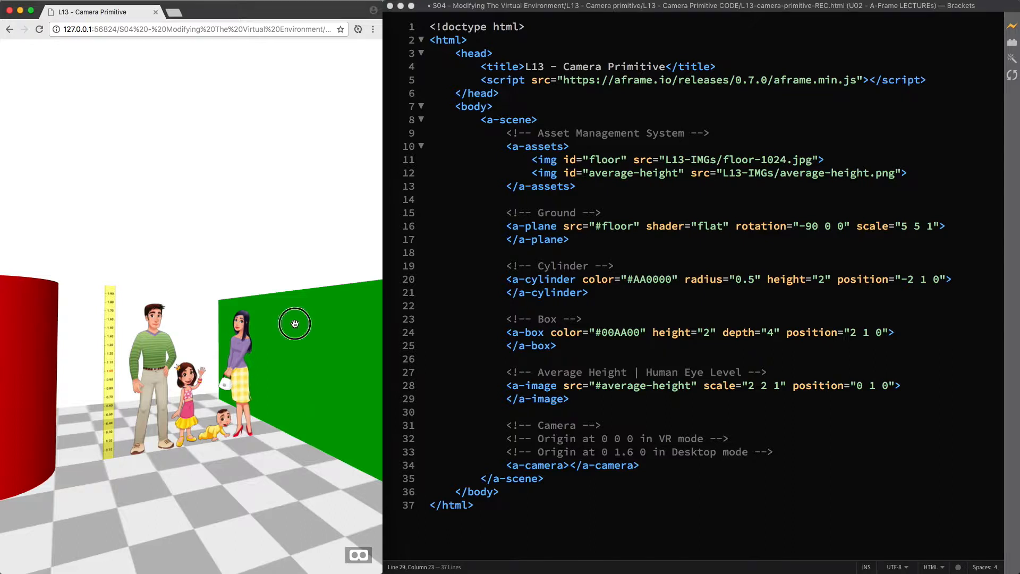
left_click_drag(295, 323, 292, 418)
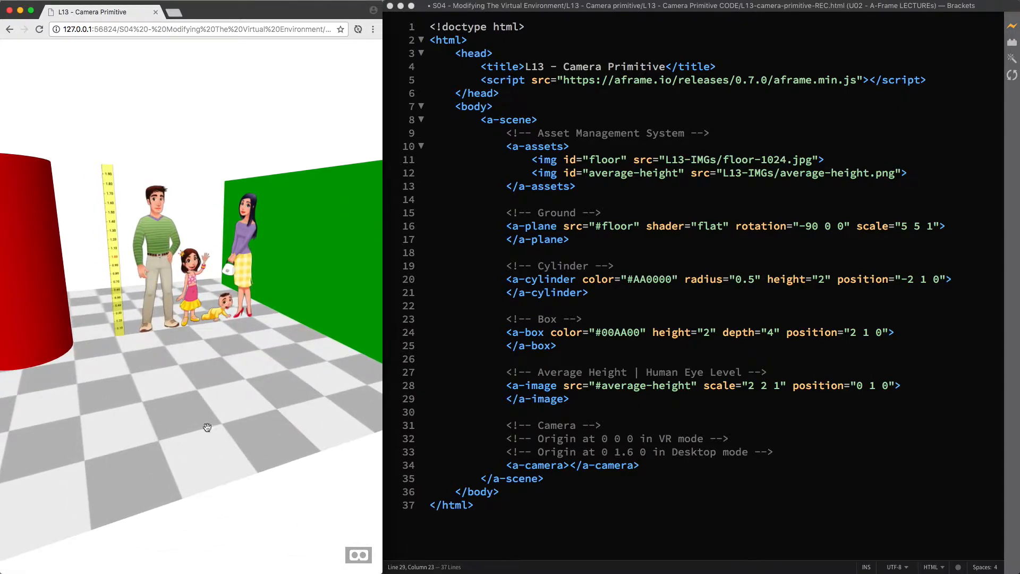
left_click_drag(207, 427, 197, 410)
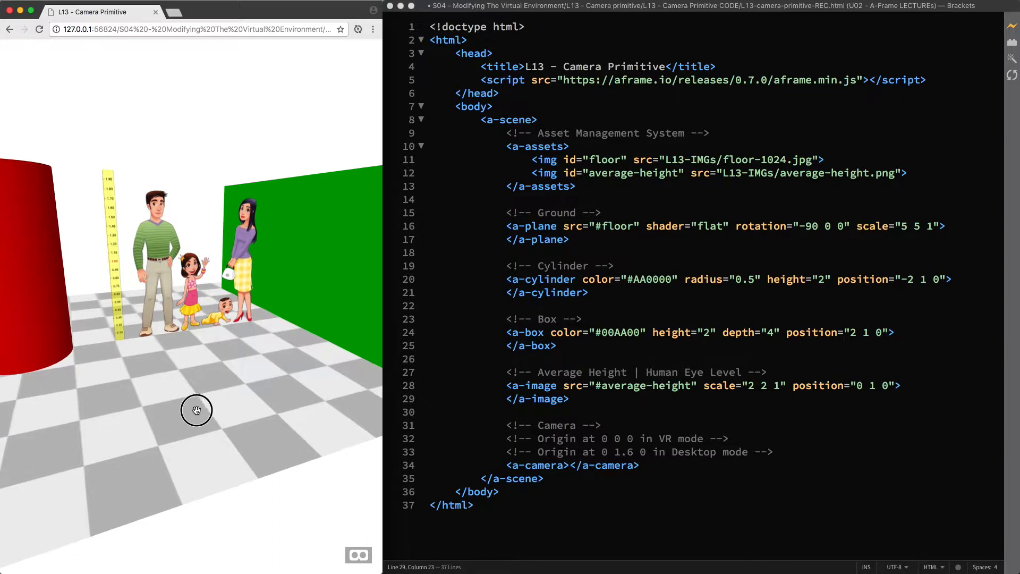
left_click_drag(196, 409, 185, 352)
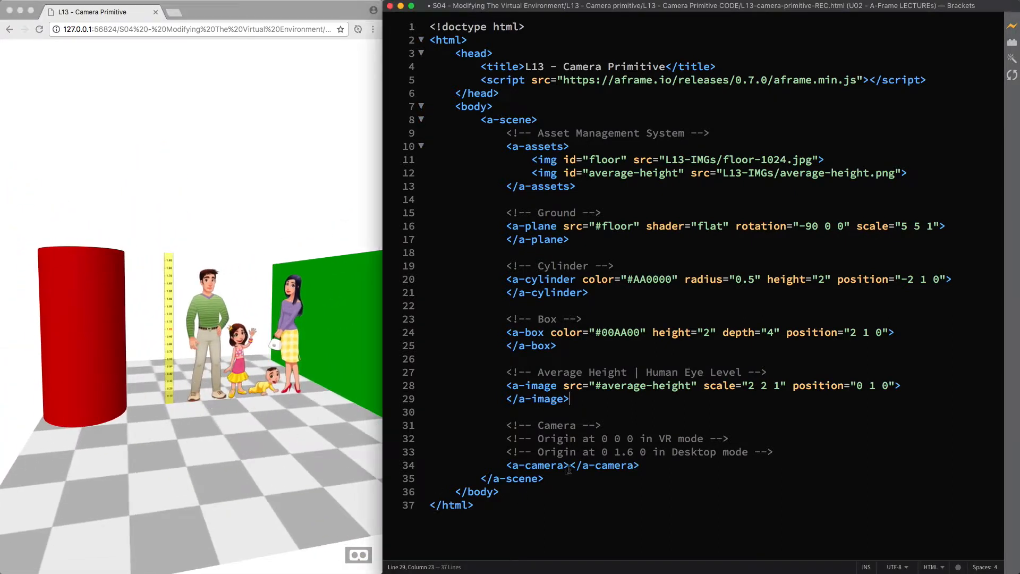
- Give a-camera user-height 1.6 and position 0 0 5 on separate lines
key("Enter")
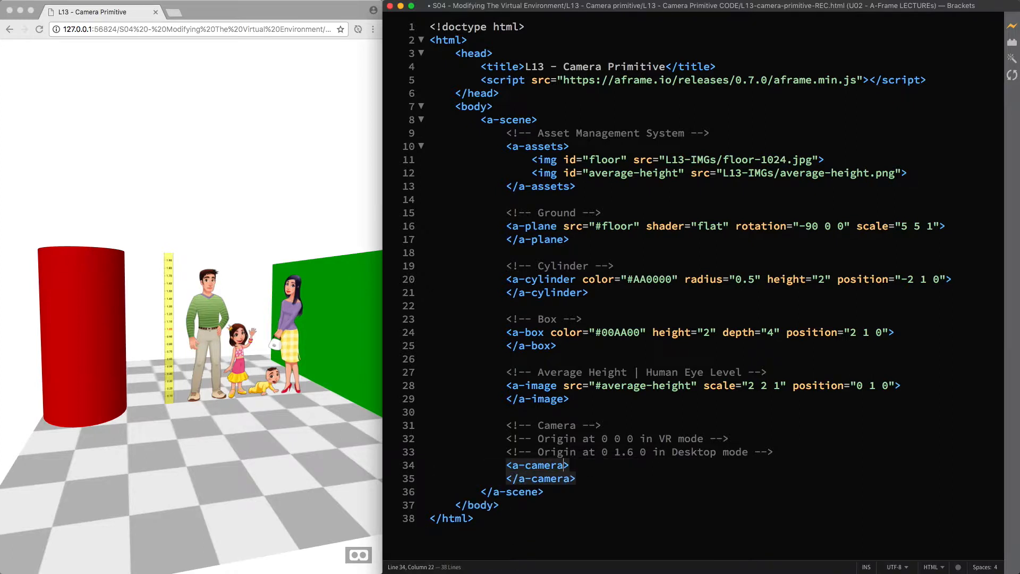
type("user-height=\"1")
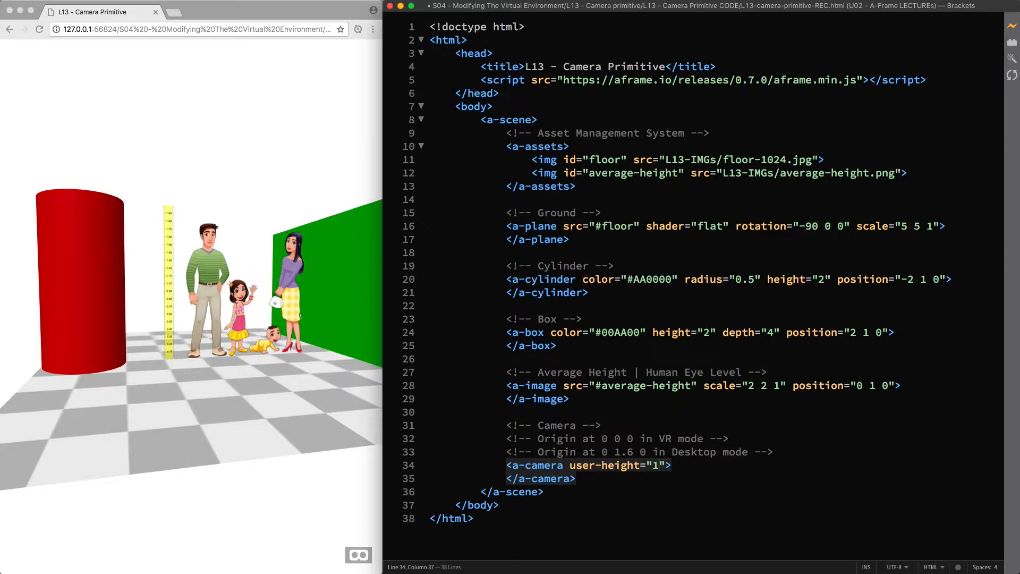
type(".6")
type("<!-- Average Height | Adult Eye Level -->")
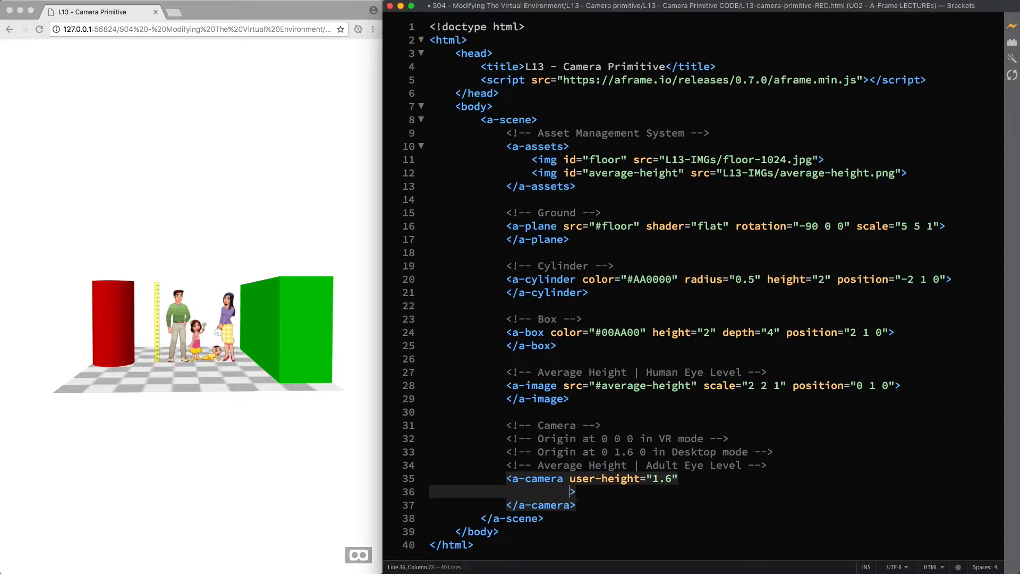
type("position=\"0 0 5")
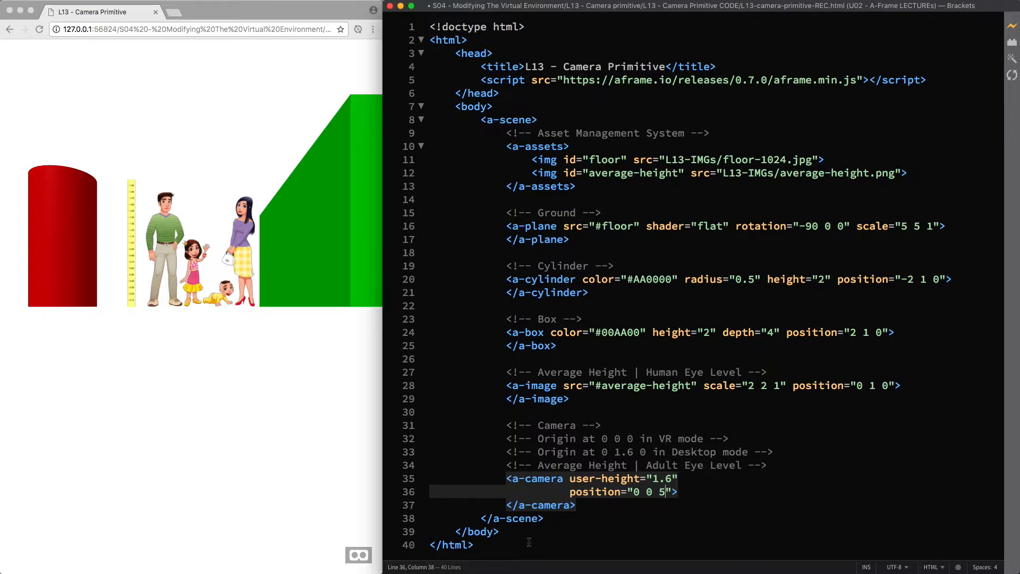
mouse_move(620, 531)
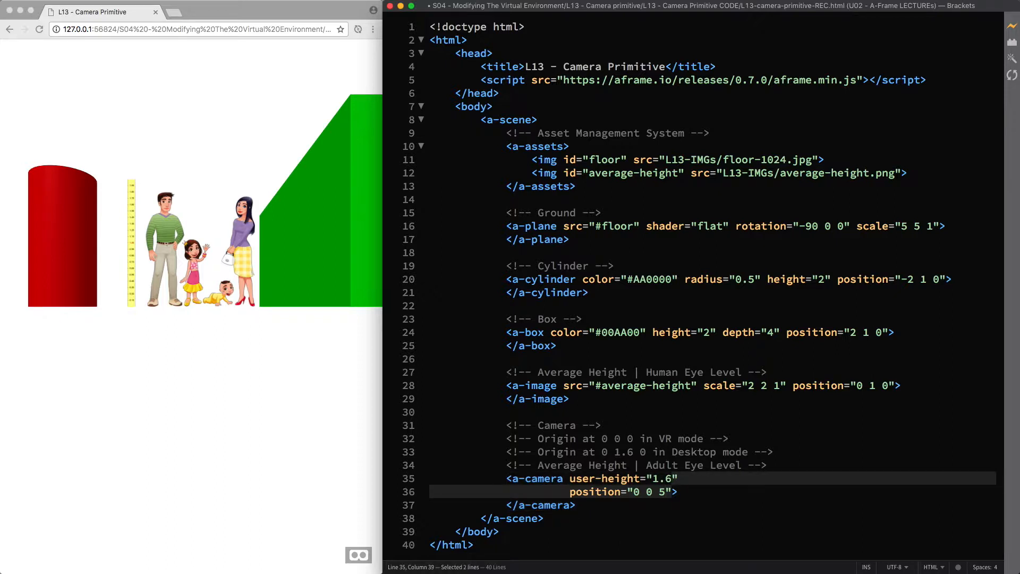
- Remove the camera's position and wrap it in an a-entity at position 0 0 5
key("Delete")
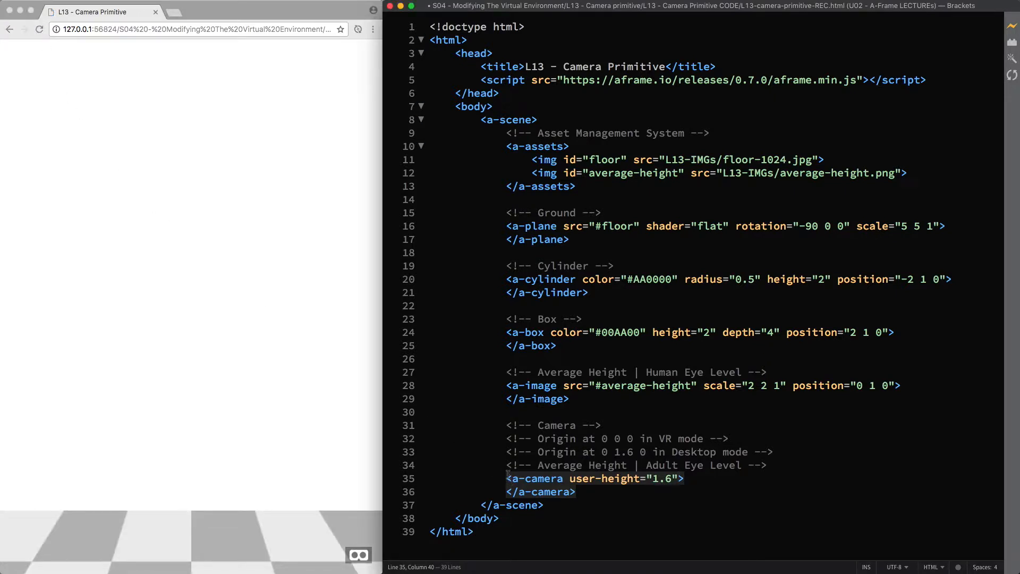
type("a-entity>")
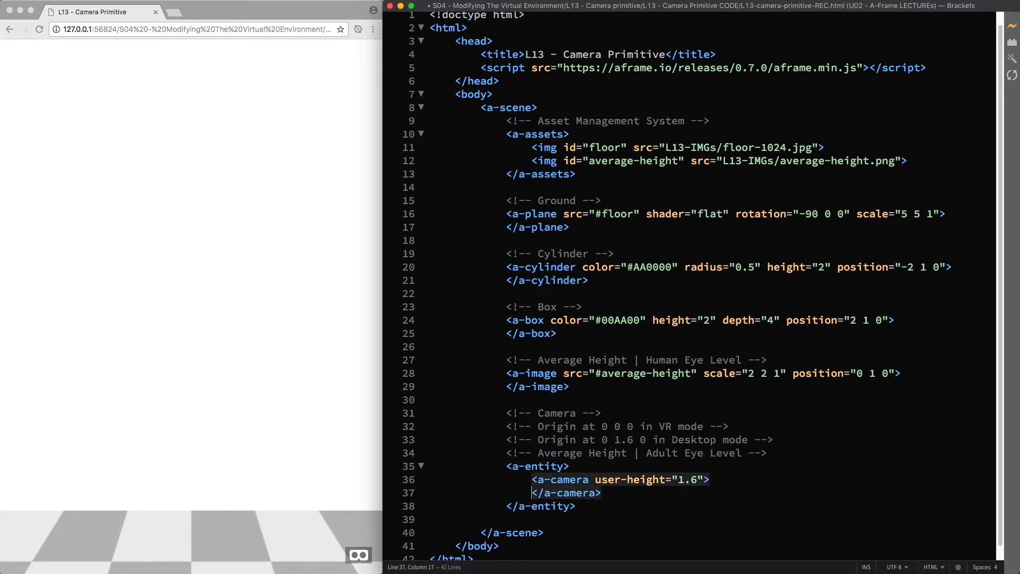
type("p")
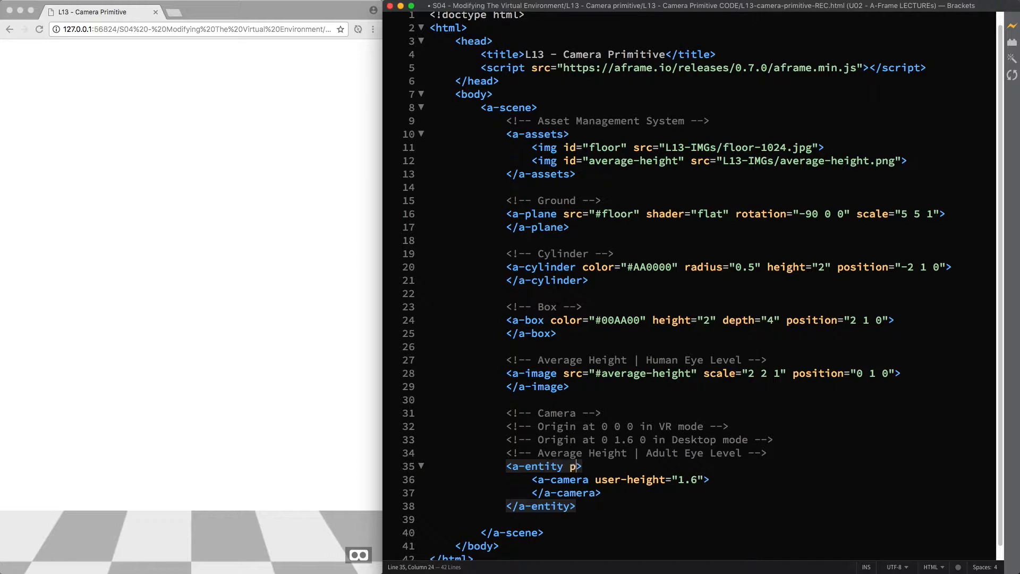
type("osition=\"0 0")
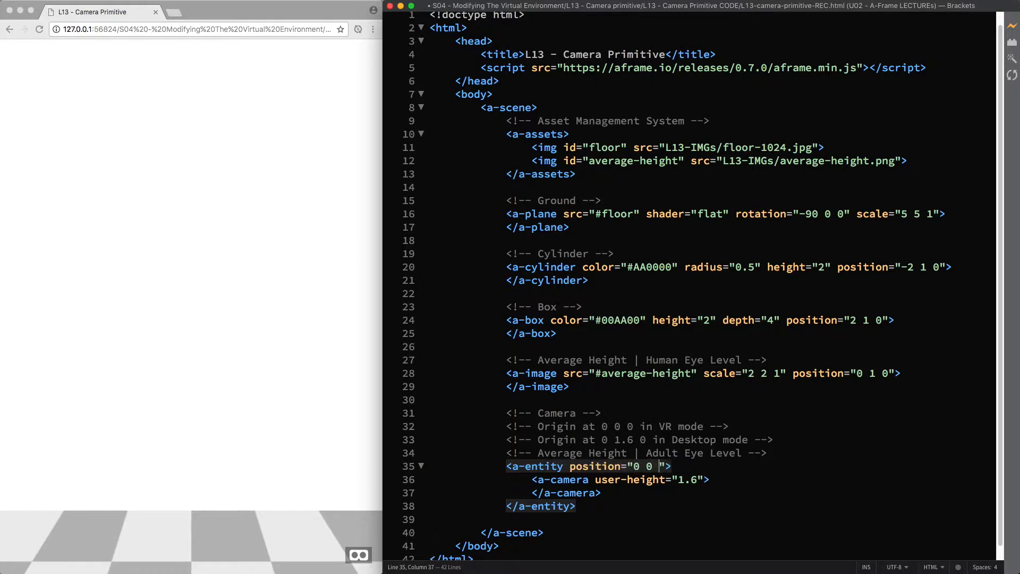
type("5")
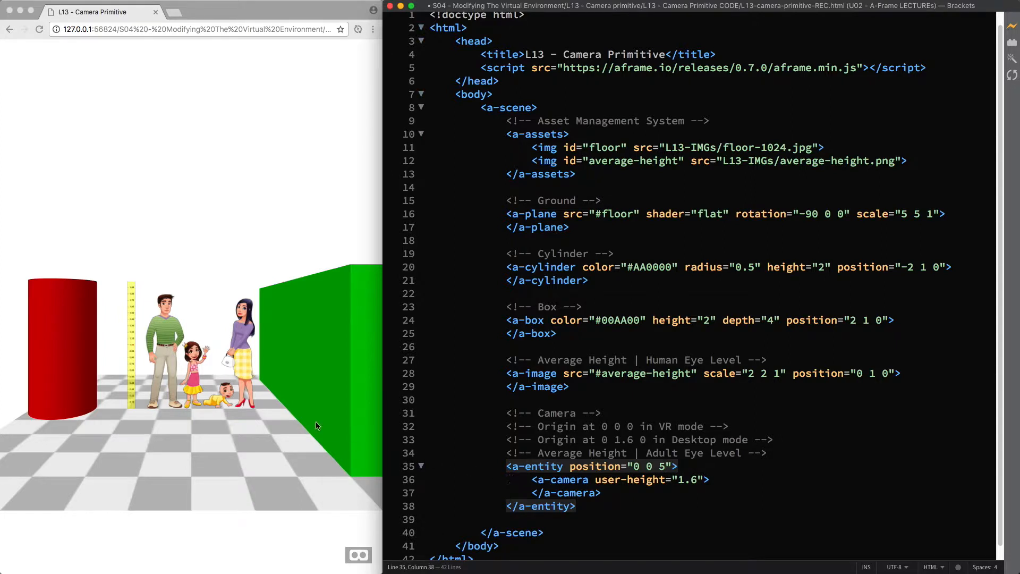
left_click(39, 29)
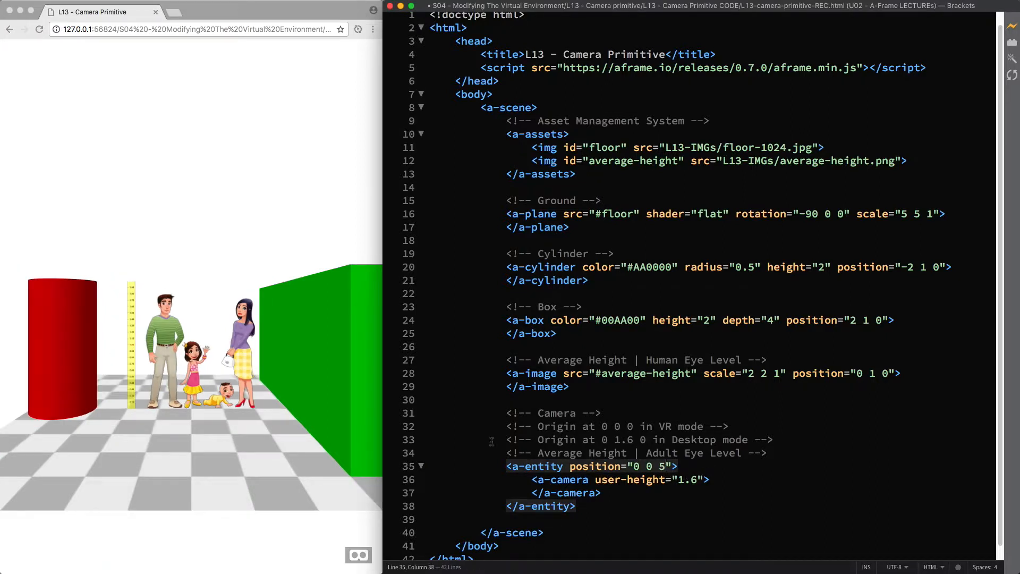
left_click(40, 29)
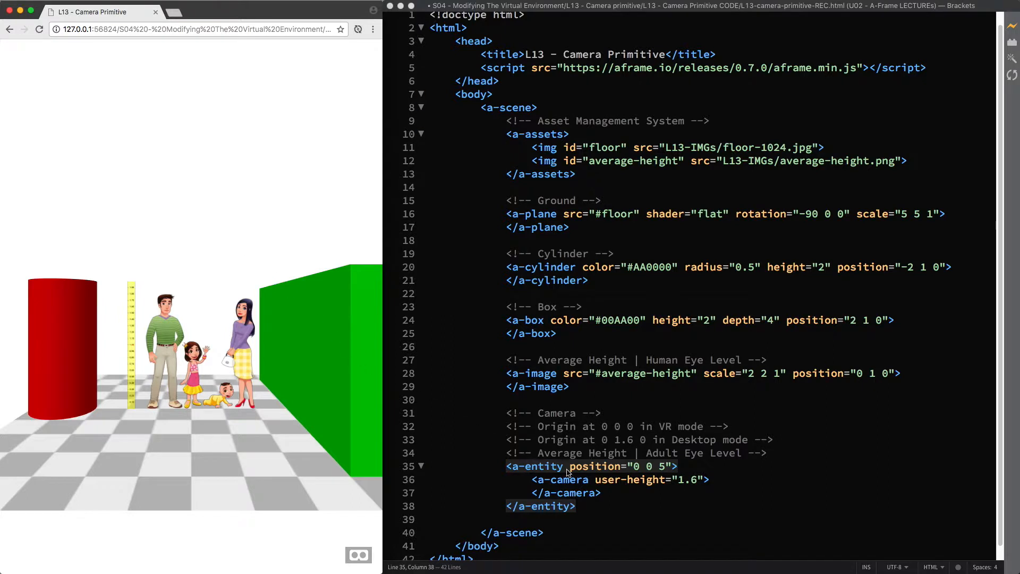
mouse_move(679, 498)
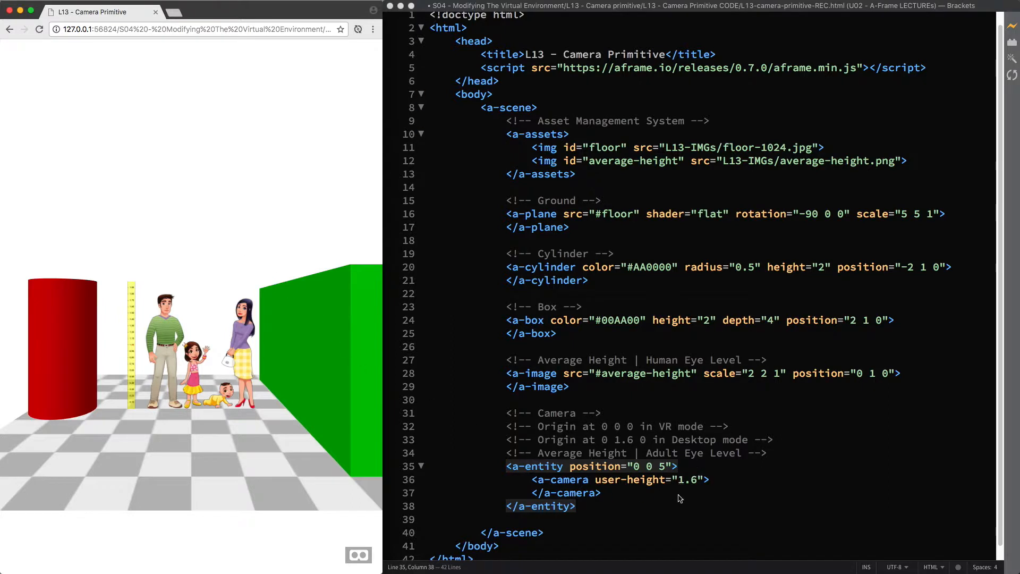
mouse_move(658, 513)
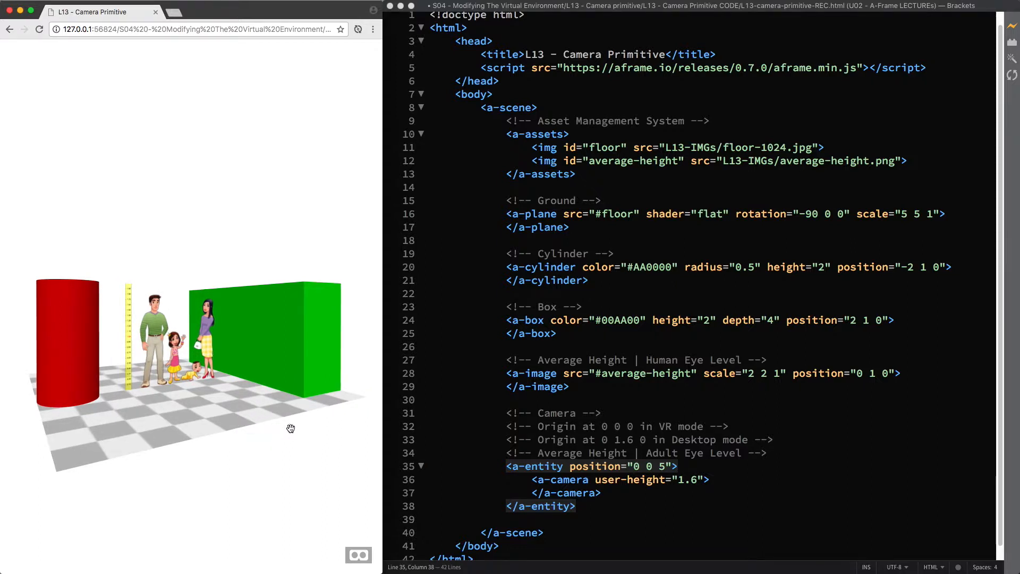
mouse_move(110, 247)
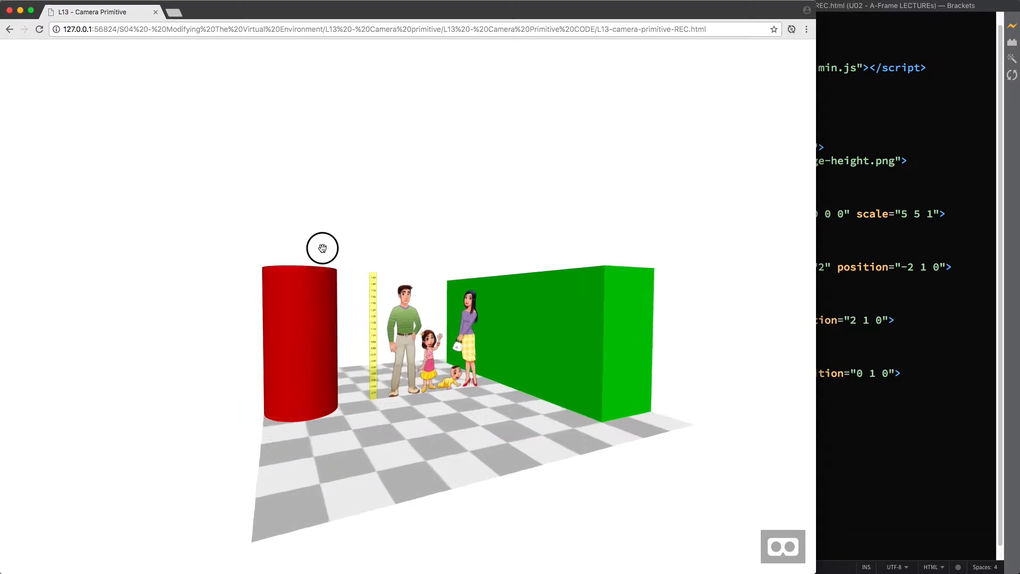
- Look around the enlarged preview at adult eye height, turning toward the green box
left_click_drag(322, 248, 260, 258)
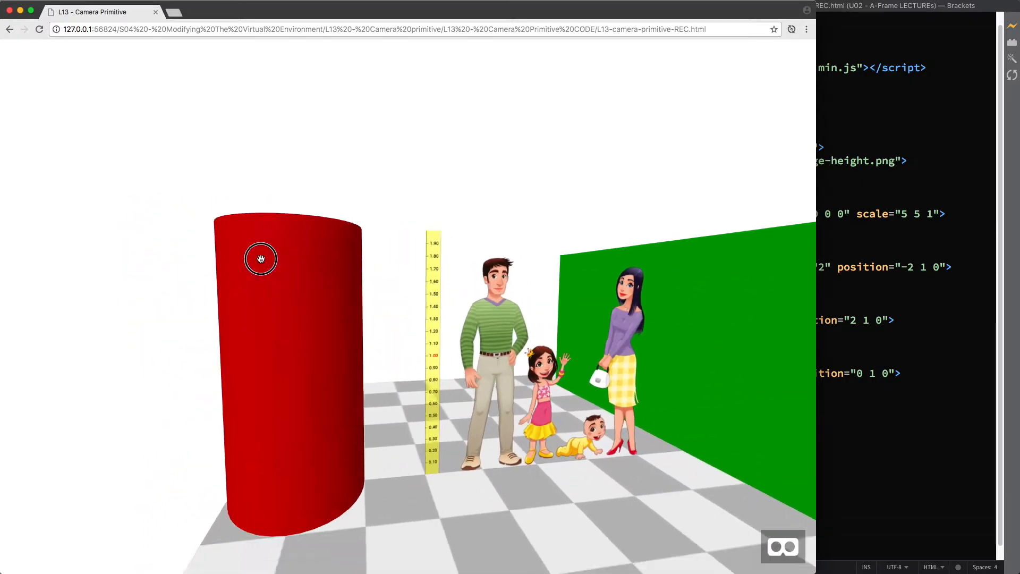
left_click_drag(260, 259, 370, 258)
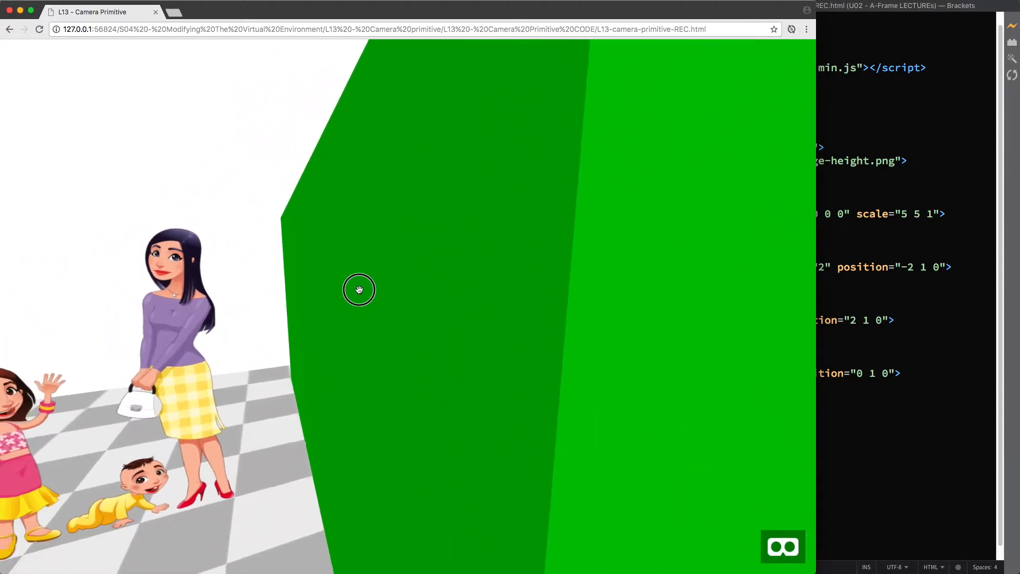
left_click_drag(358, 290, 235, 288)
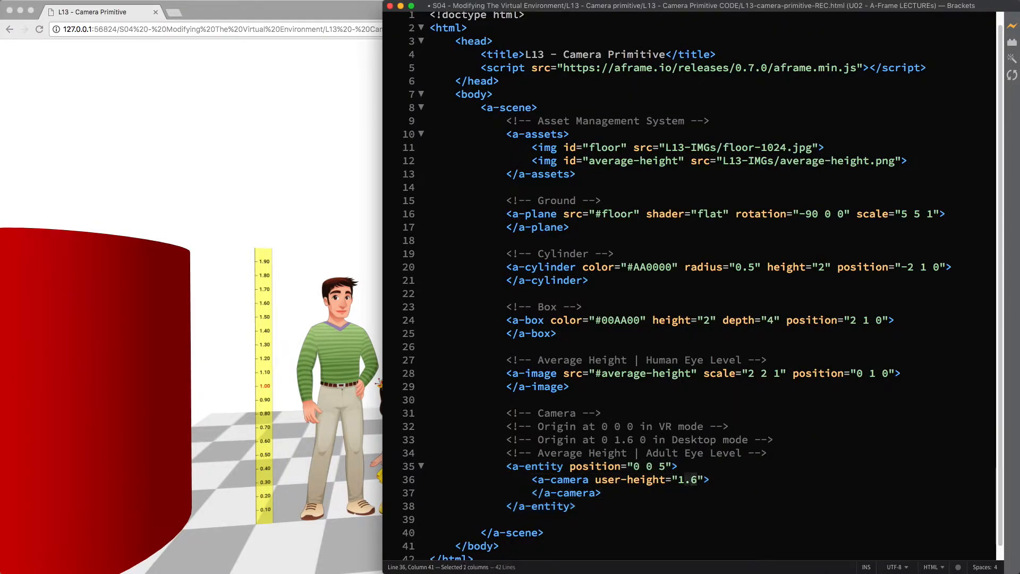
- Change user-height from 1.6 to 0.9 and look around the cylinder and box
type("0.9")
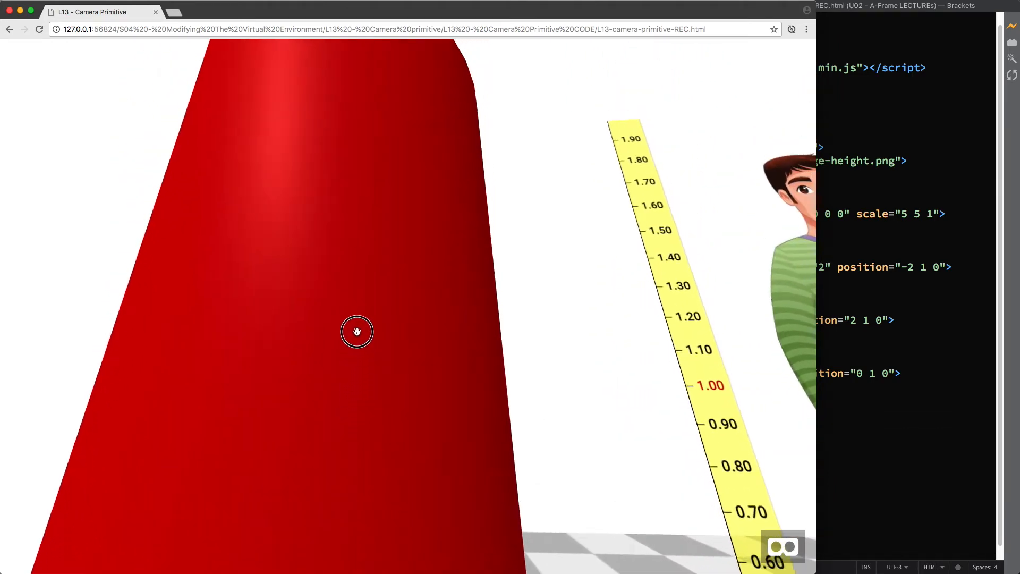
left_click_drag(357, 332, 357, 302)
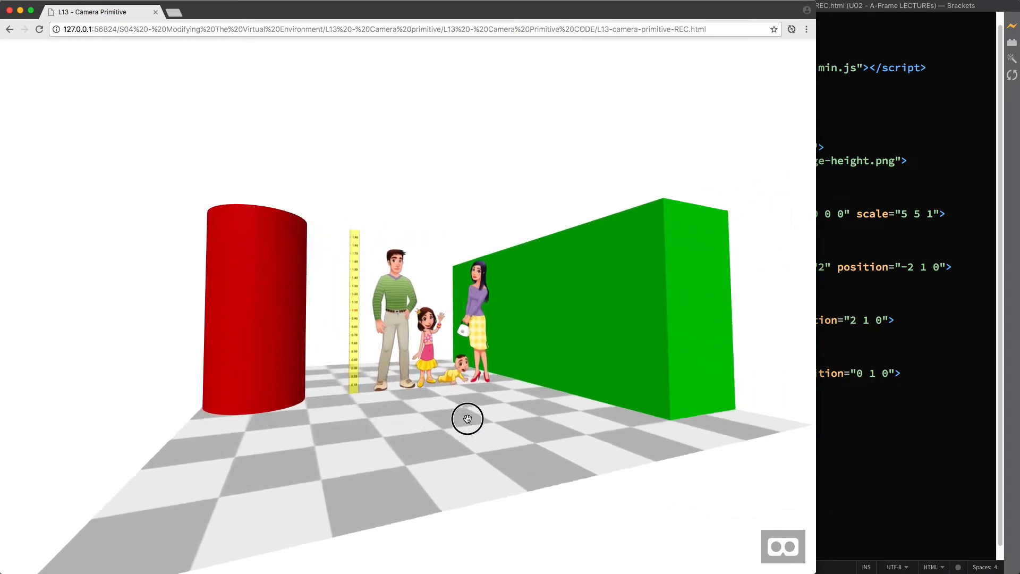
left_click_drag(467, 418, 579, 419)
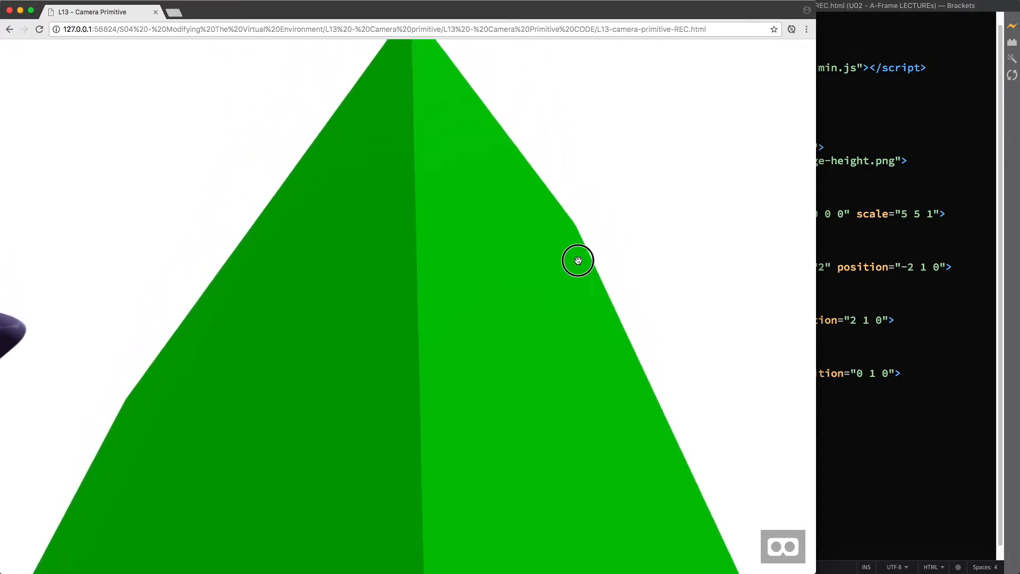
left_click_drag(578, 260, 574, 235)
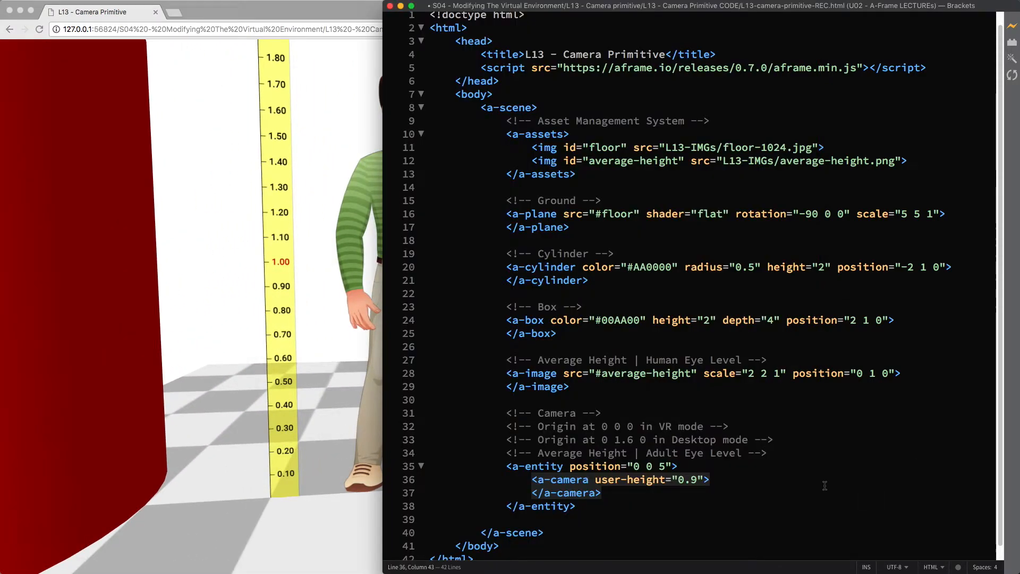
- Lower user-height to 0.3 and view the cylinder and box from floor level
type("0.3")
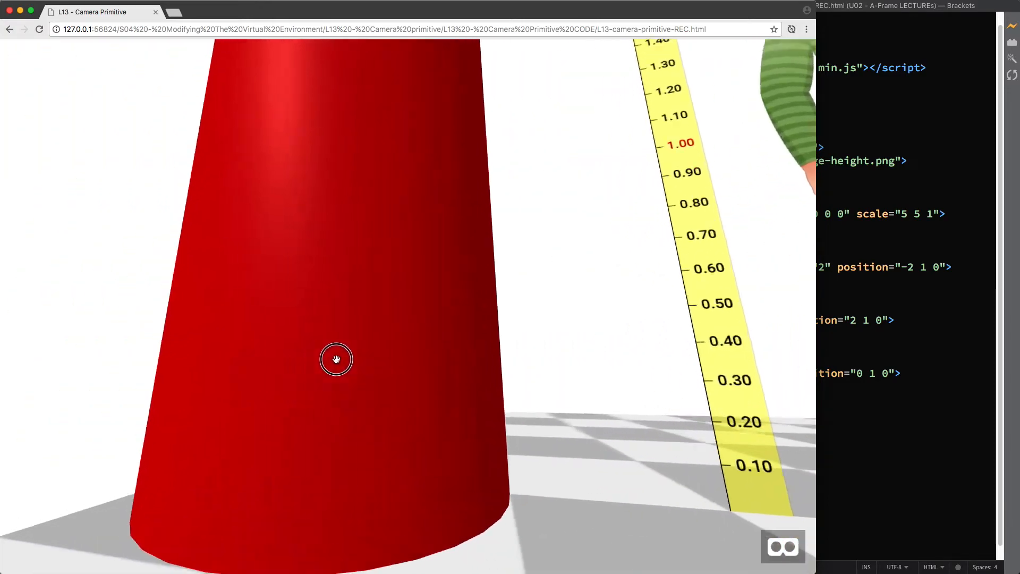
left_click_drag(337, 359, 301, 281)
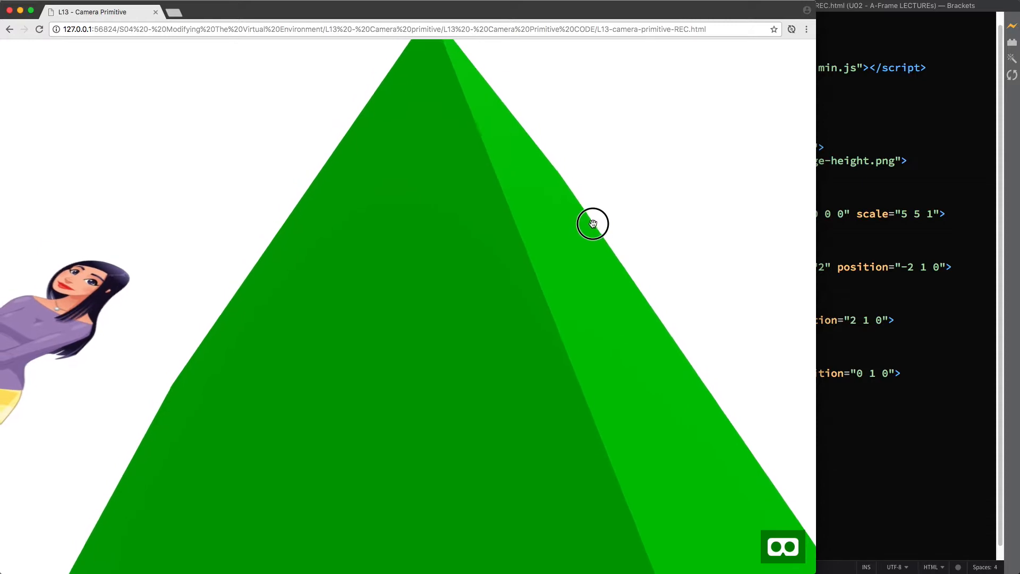
left_click_drag(591, 223, 579, 287)
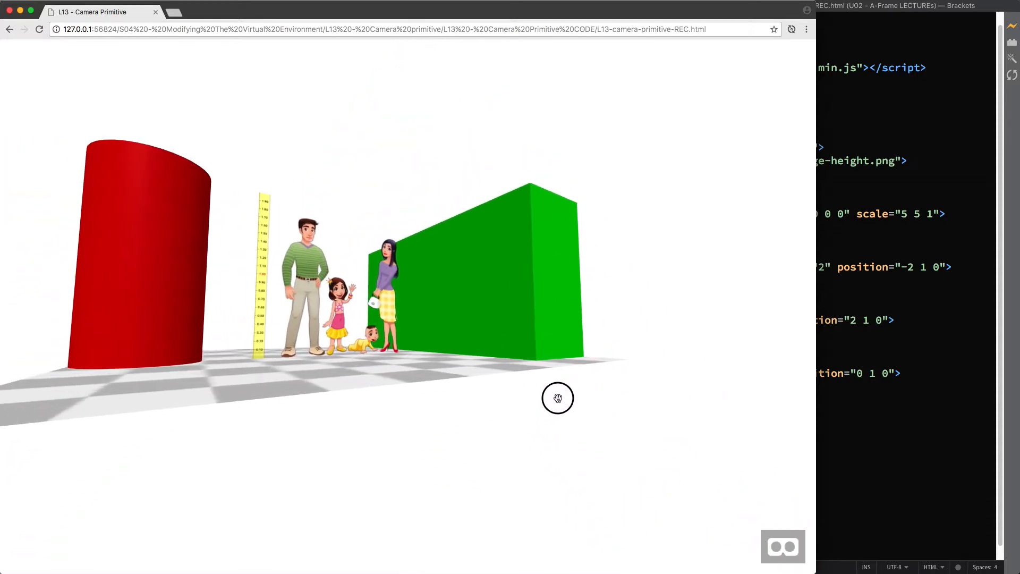
left_click_drag(557, 397, 548, 421)
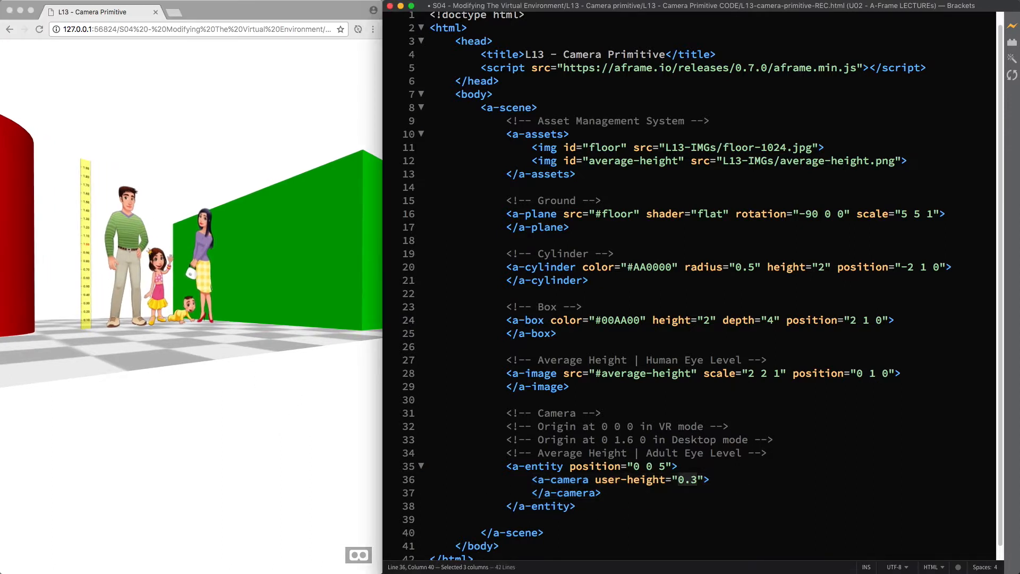
type("1.6")
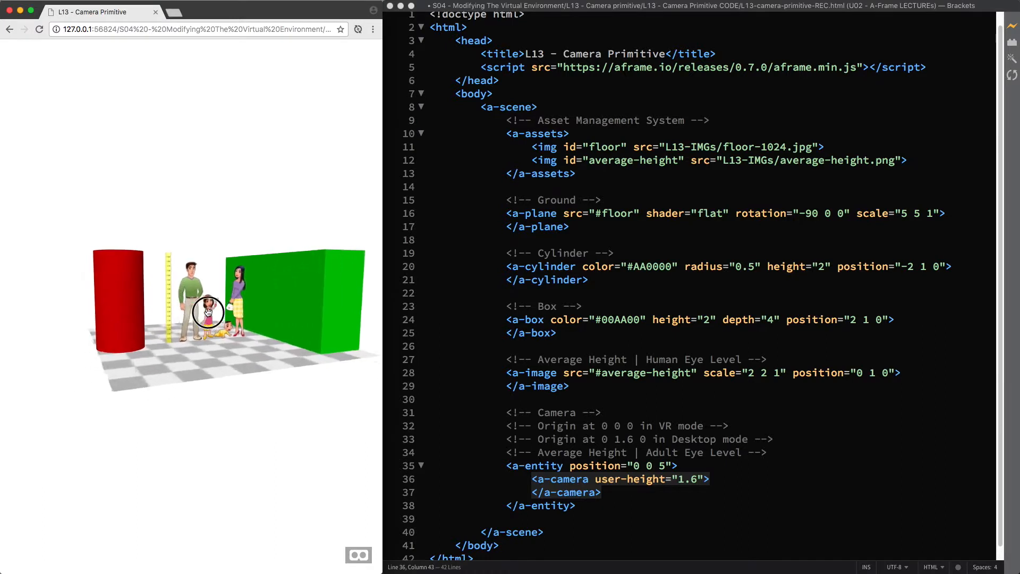
left_click_drag(208, 312, 256, 299)
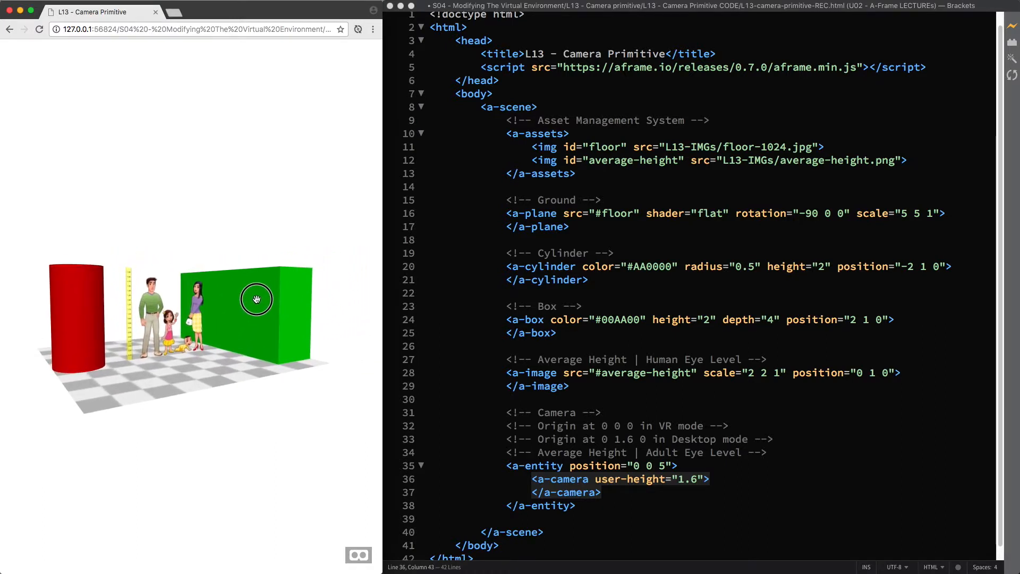
left_click_drag(257, 299, 309, 345)
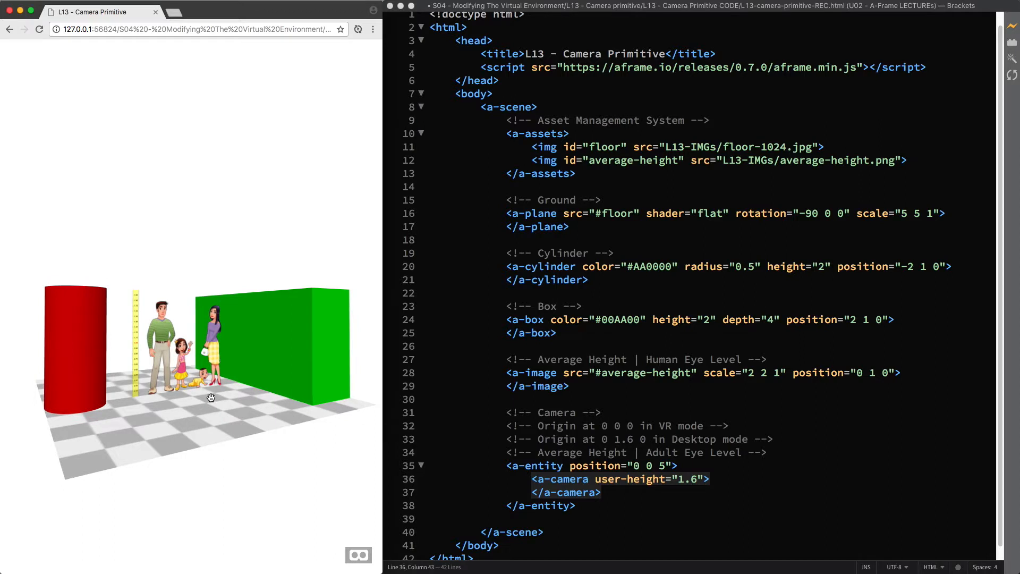
left_click_drag(210, 397, 156, 409)
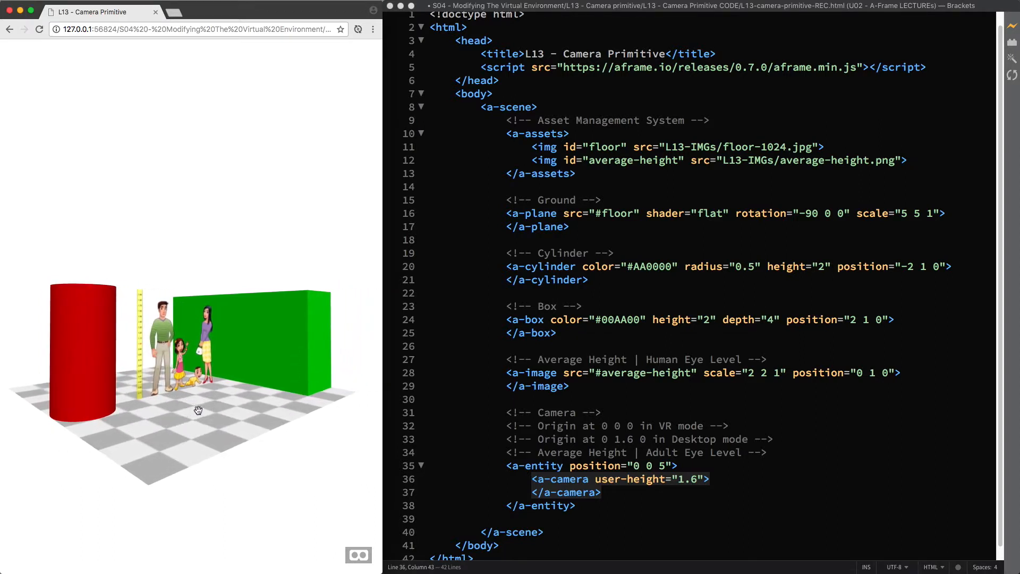
left_click_drag(199, 410, 313, 391)
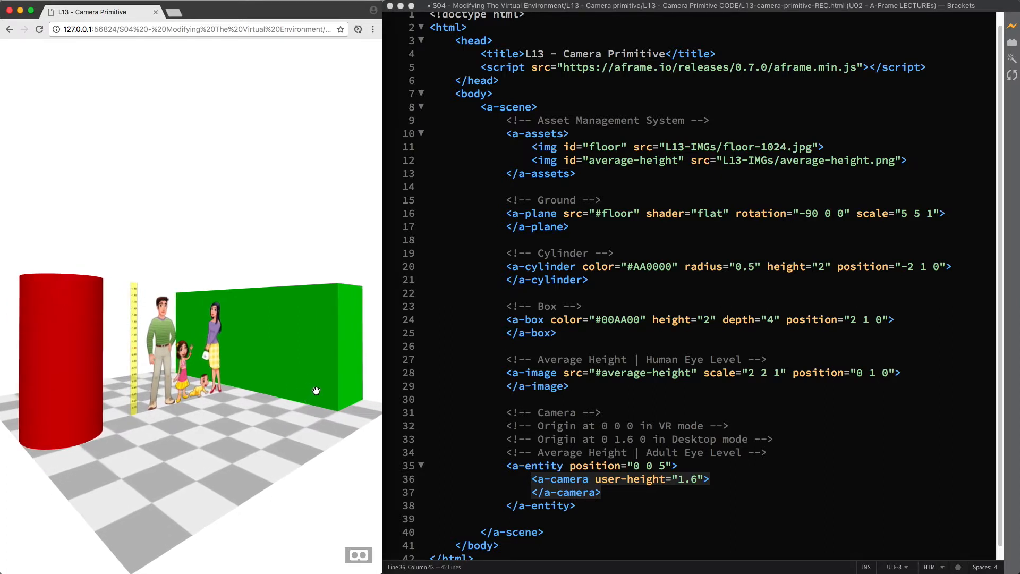
left_click_drag(316, 390, 264, 395)
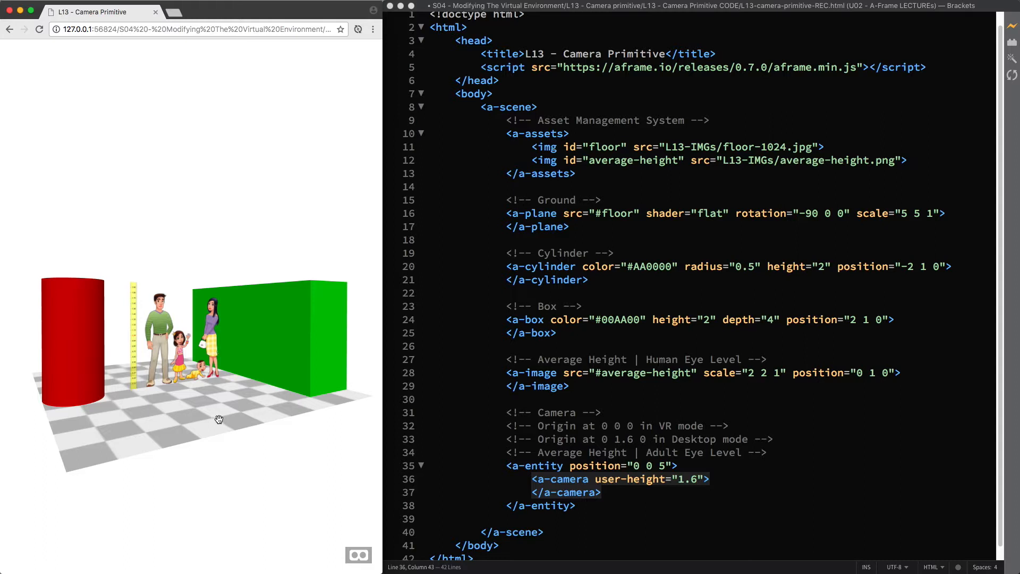
mouse_move(286, 440)
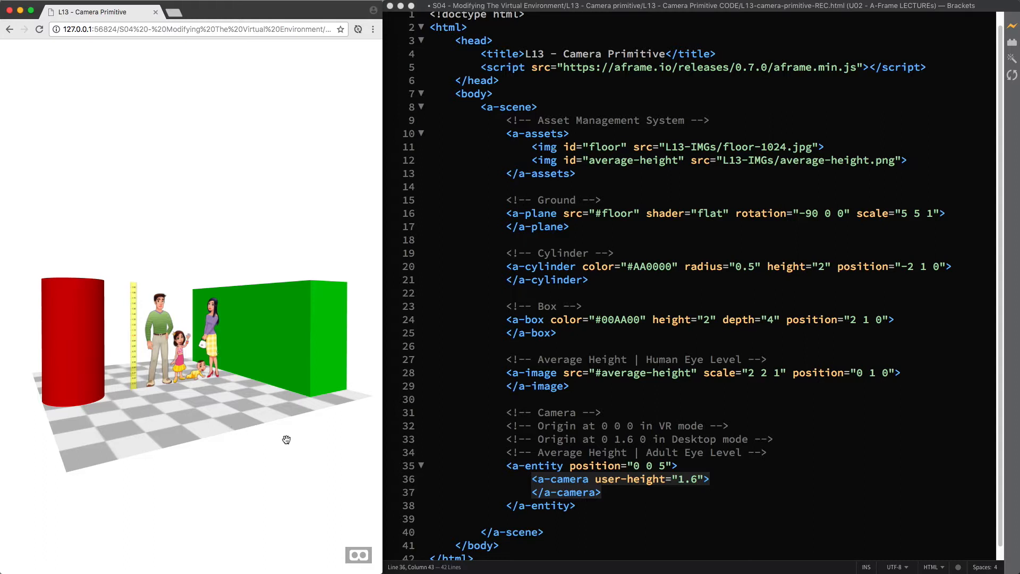
mouse_move(286, 447)
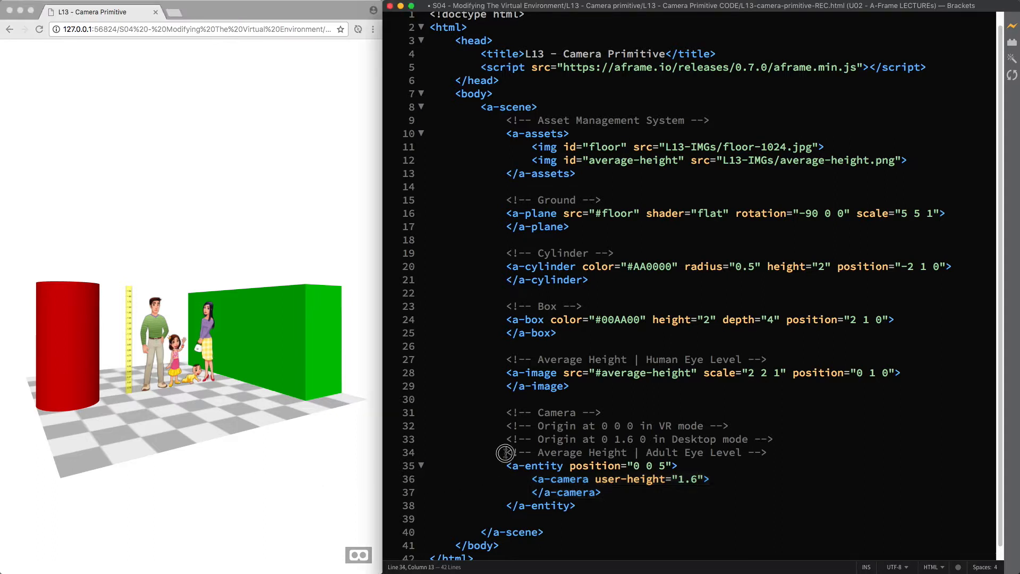
- Copy the adult camera block as Kid Eye Level with user-height 0.9, then explore
left_click_drag(505, 453, 583, 505)
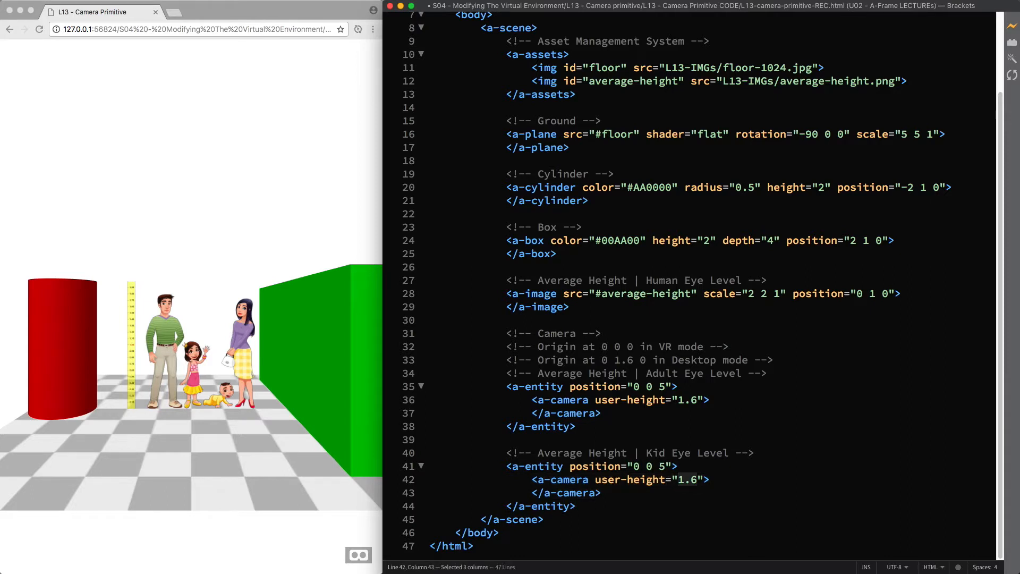
type("0.9")
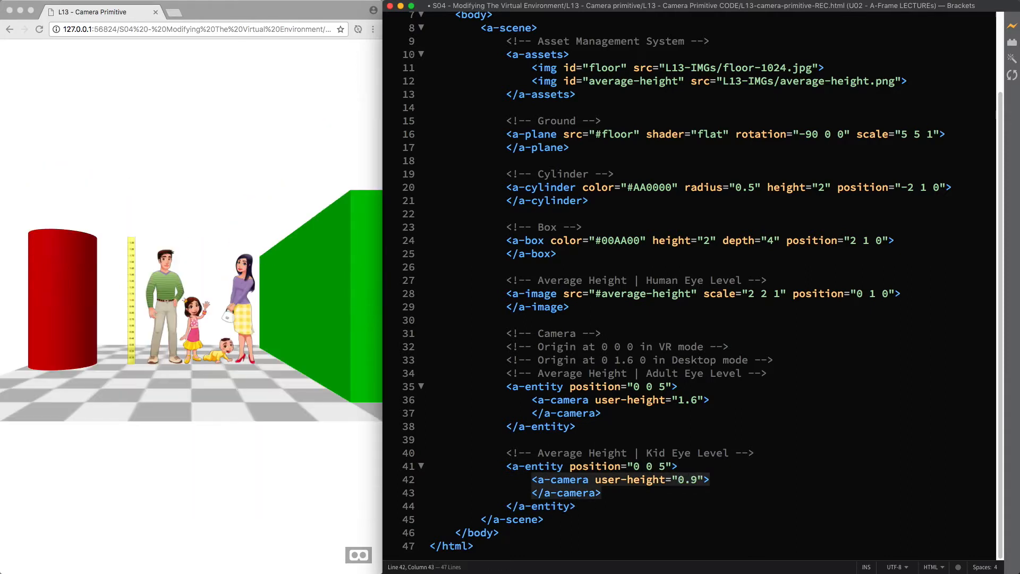
mouse_move(288, 391)
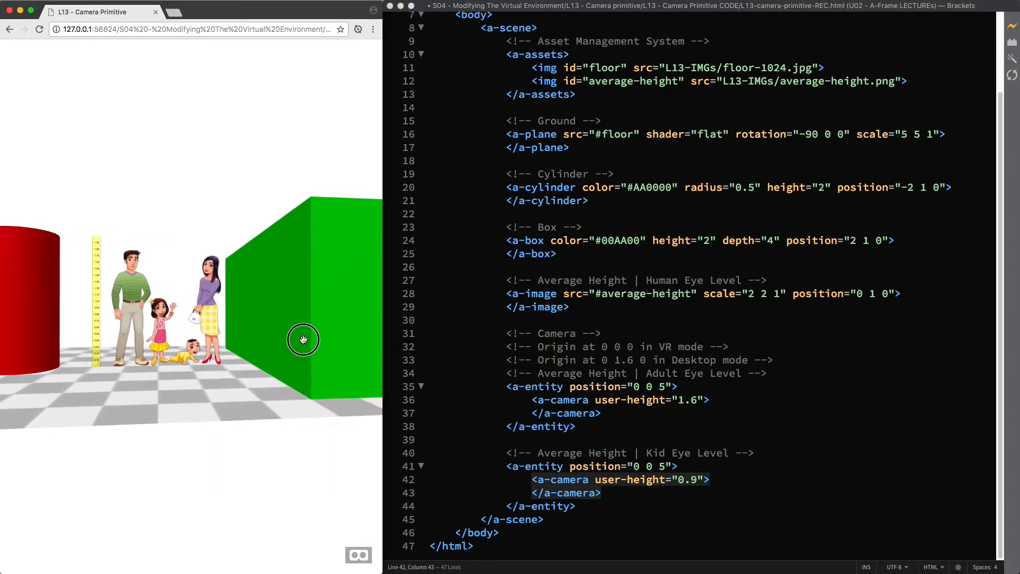
left_click_drag(303, 339, 270, 339)
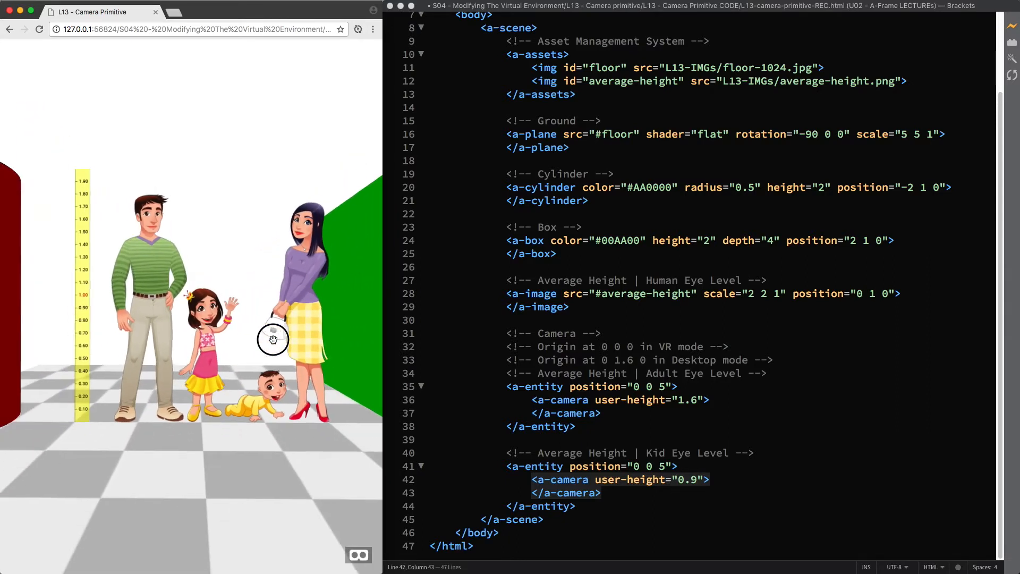
left_click_drag(273, 338, 211, 342)
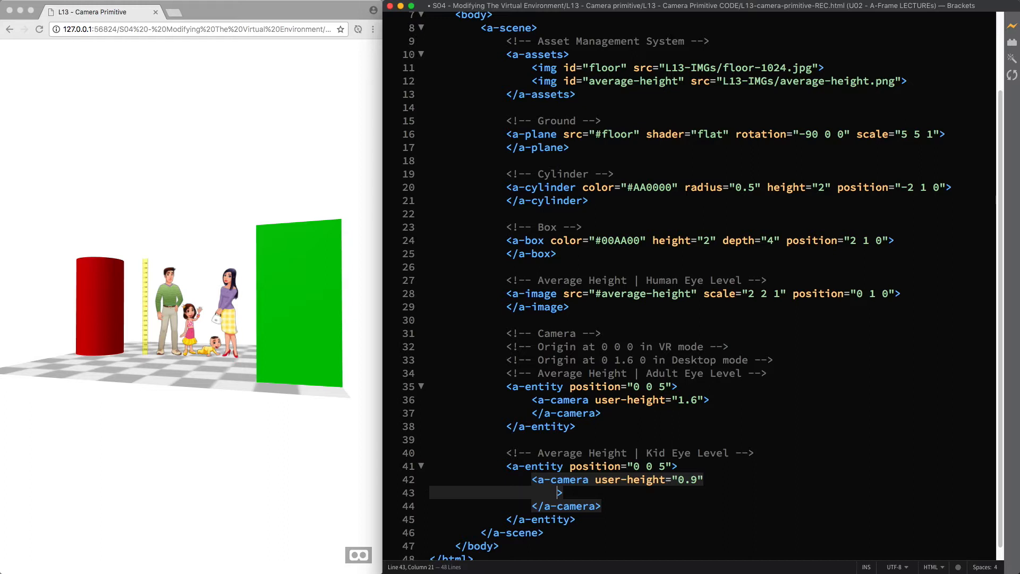
- Type active attributes into the adult and kid a-camera tags, ending as active="false"
type("active=\"")
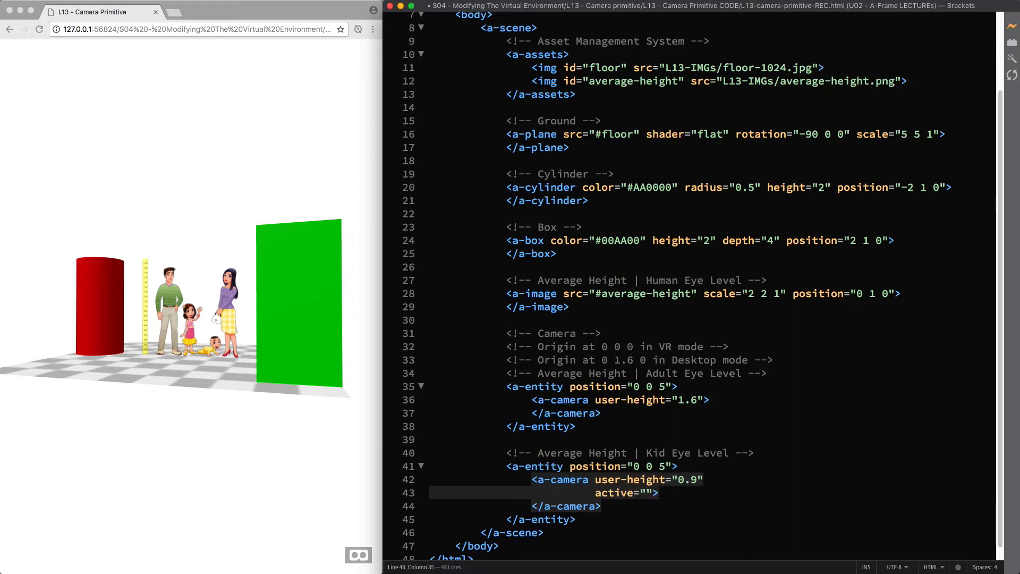
type("tru")
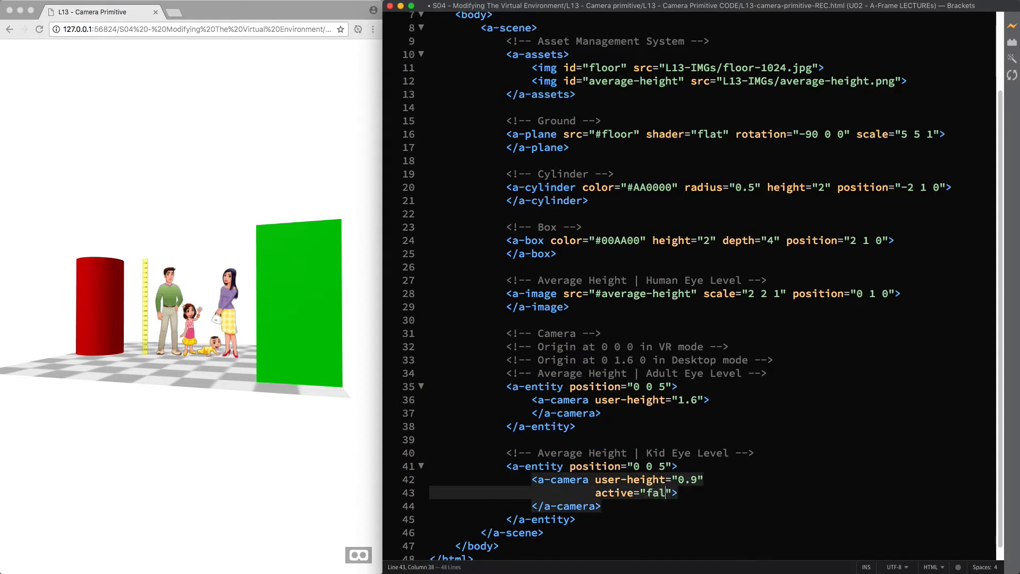
type("se")
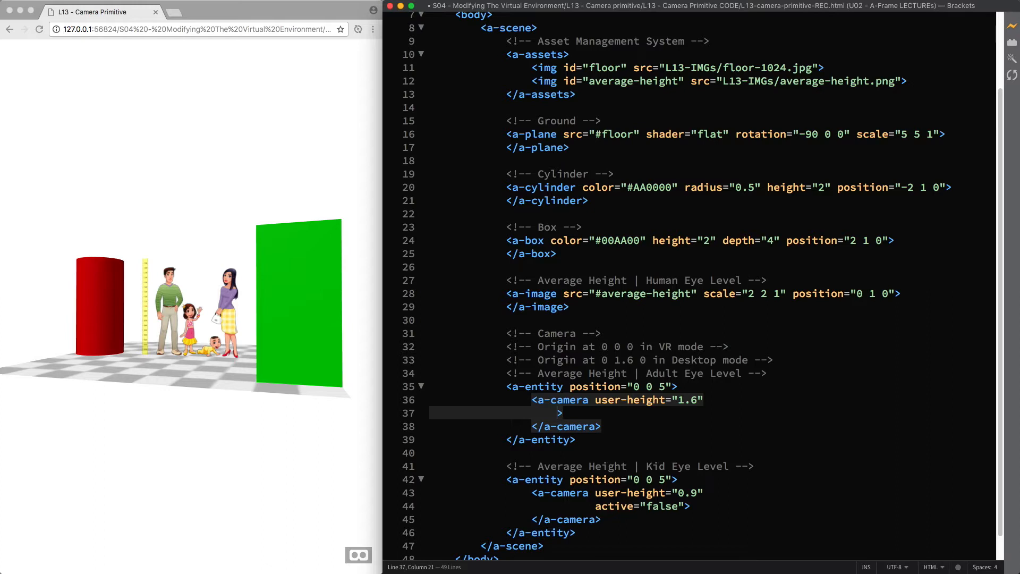
type("active=\"true\"")
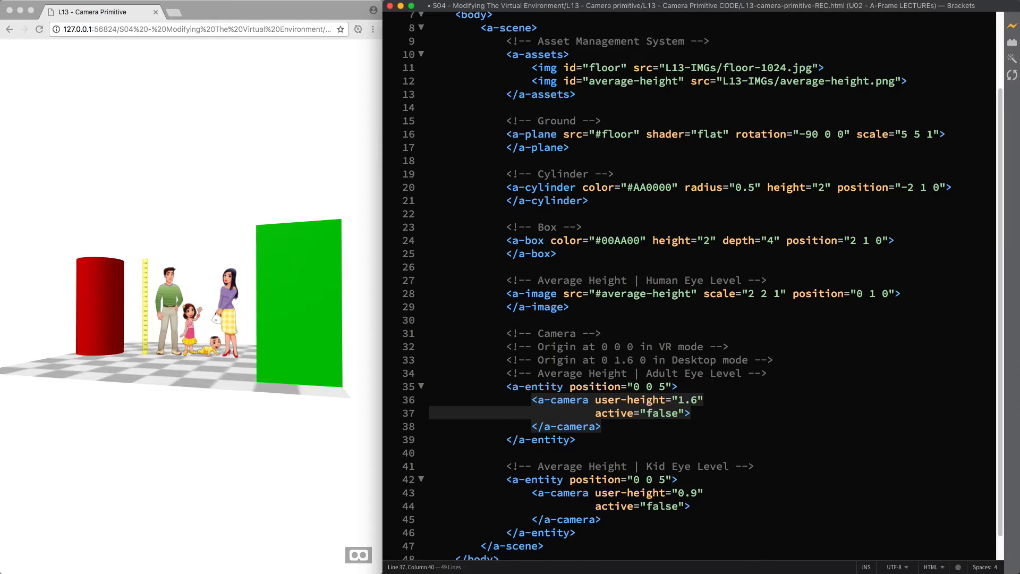
type("true")
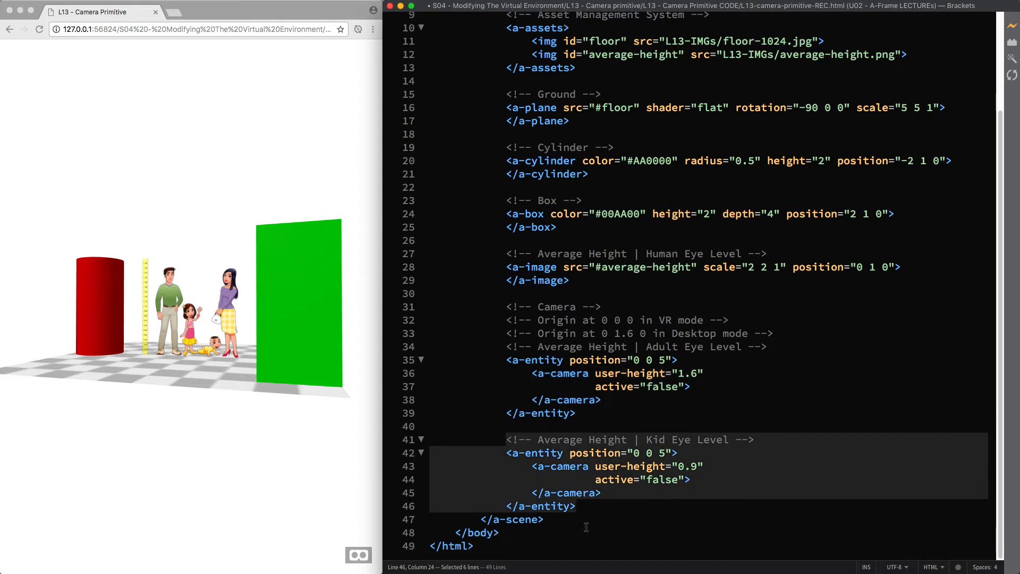
- Paste a copy of the kid camera, name it Aerial Camera and set active="true"
key("cmd+v")
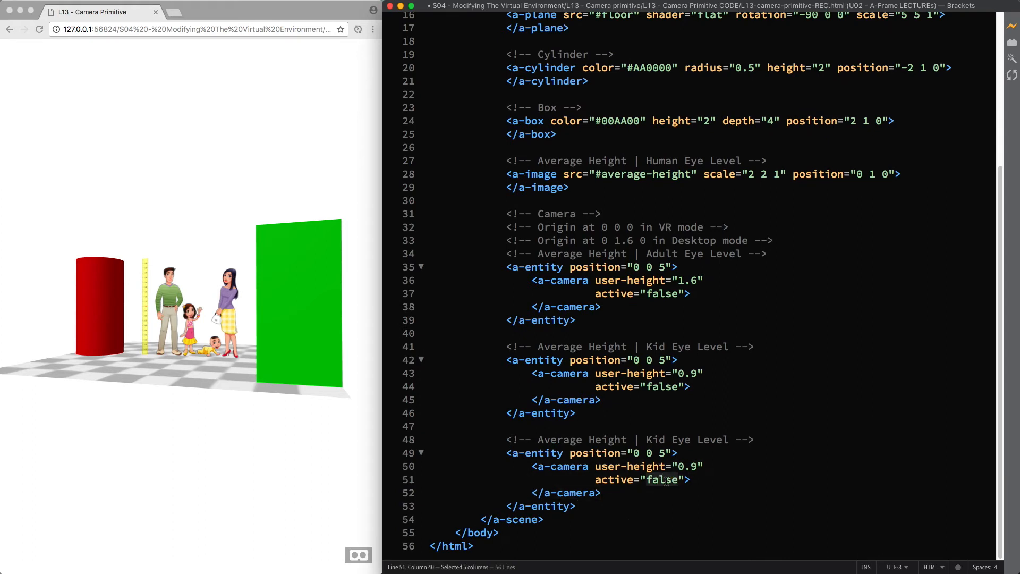
type("true")
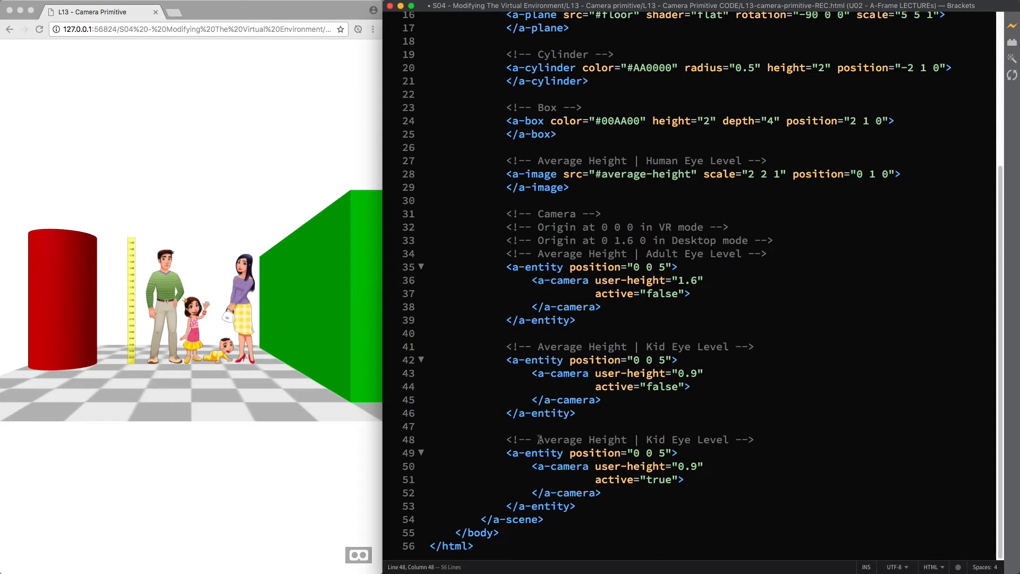
type("Aerial Camera -->")
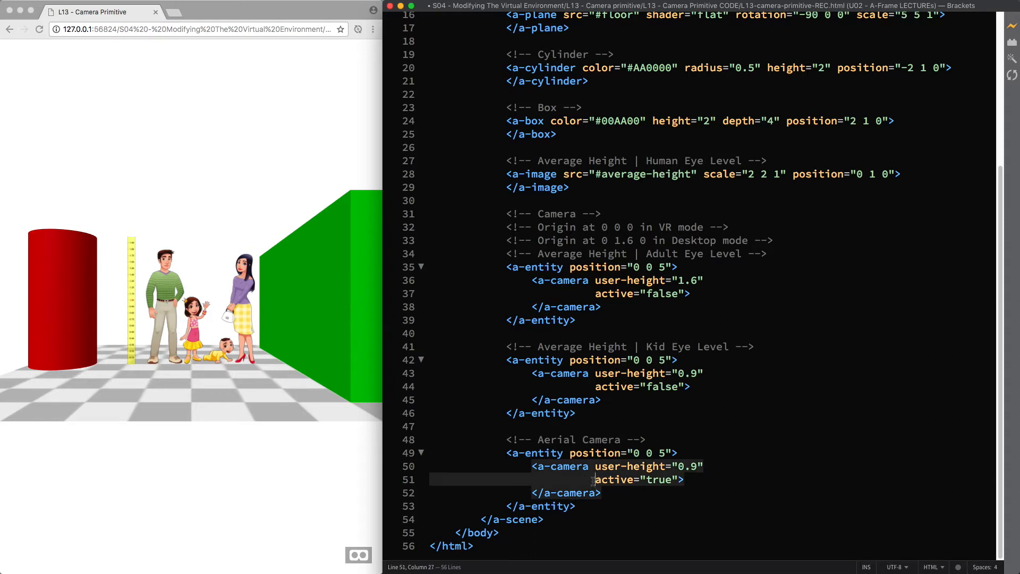
key("Backspace")
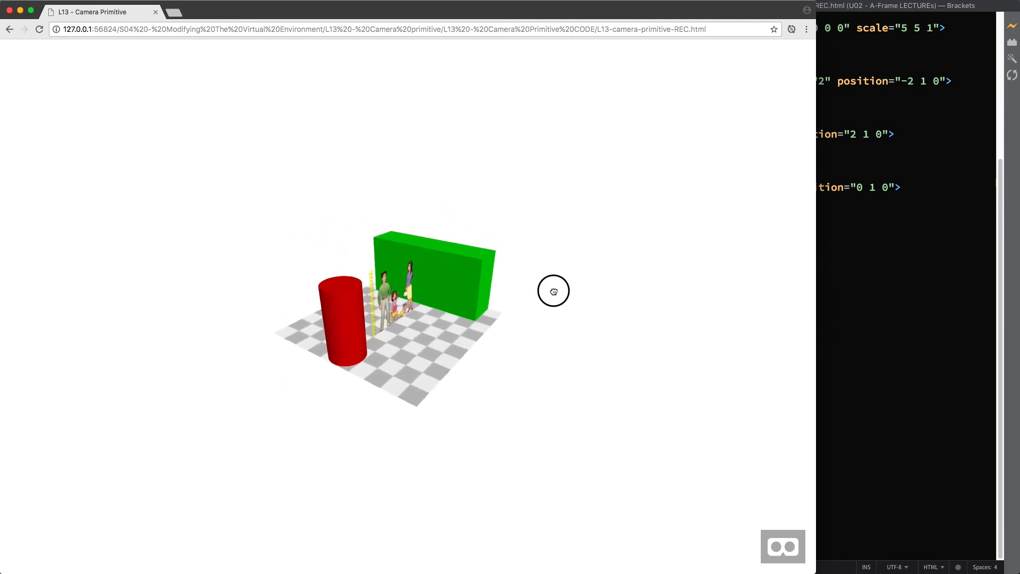
- Set the aerial camera to active="false" and view the scene from kid eye level
left_click_drag(553, 291, 495, 331)
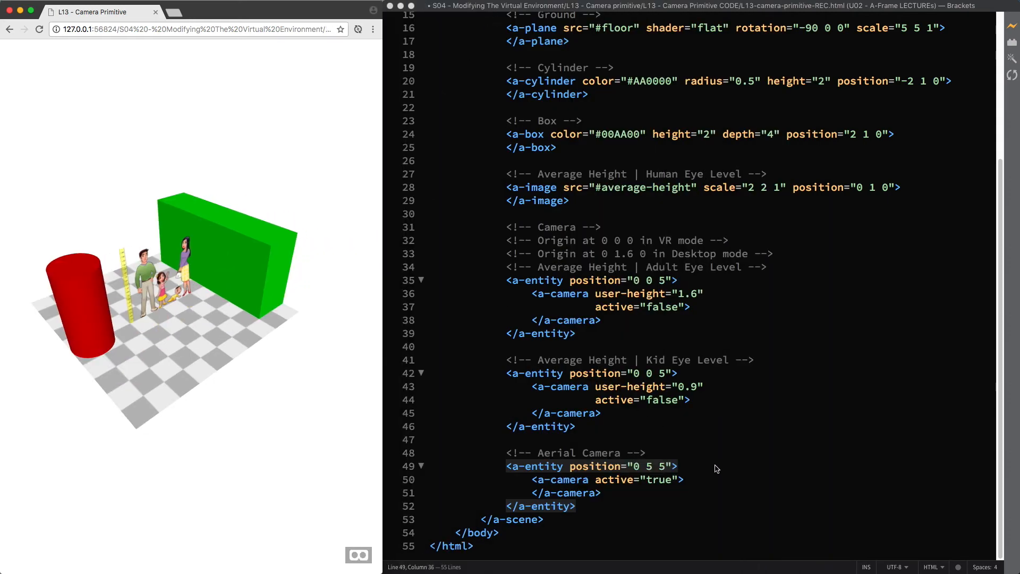
double_click(660, 479)
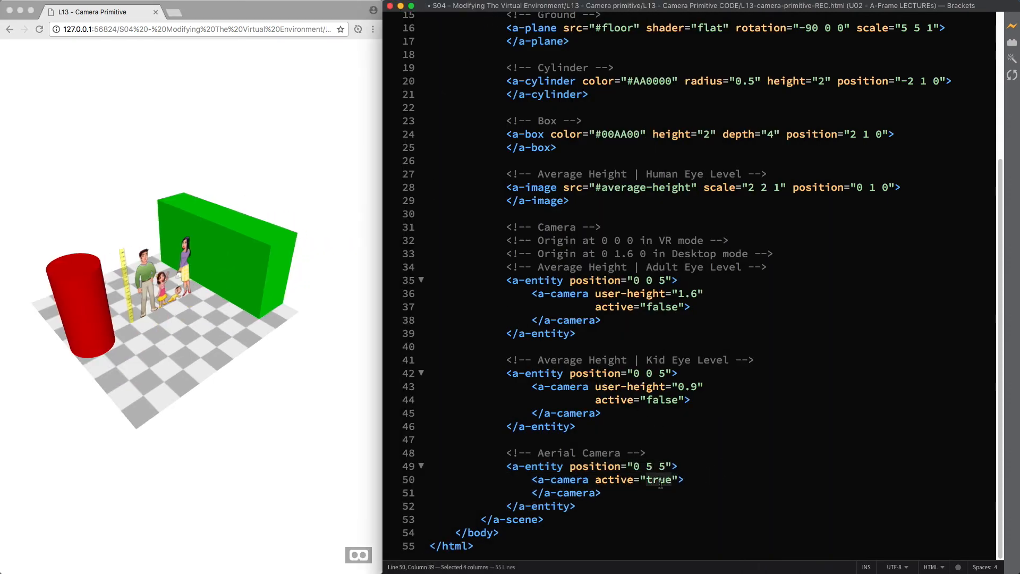
type("fa")
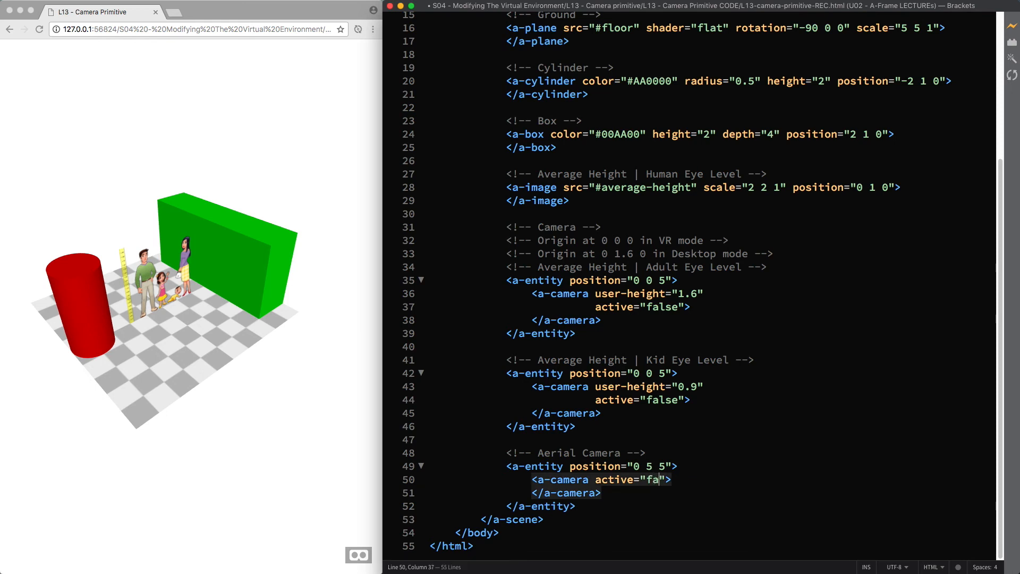
type("lse")
left_click(713, 400)
type("tru")
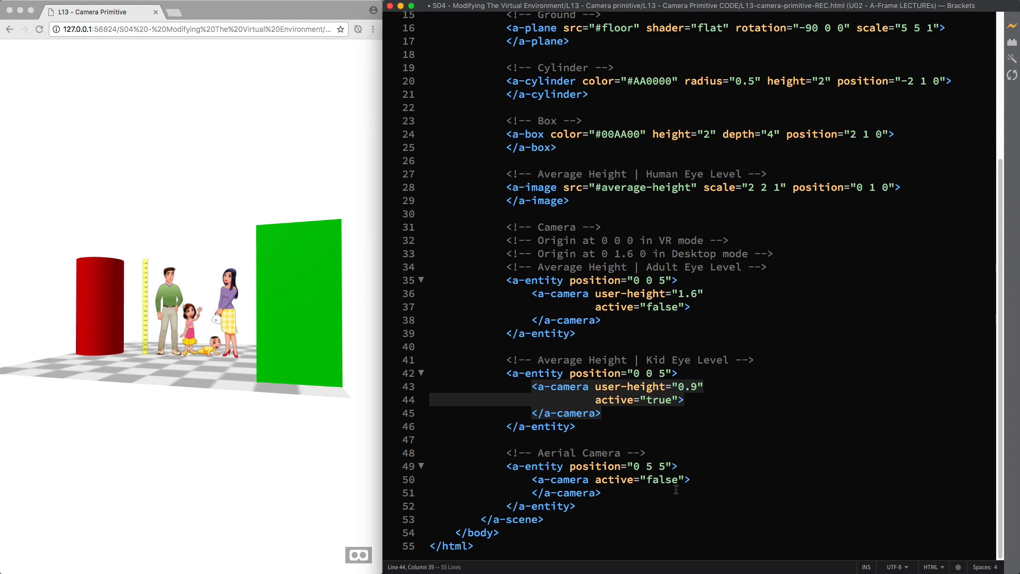
mouse_move(93, 328)
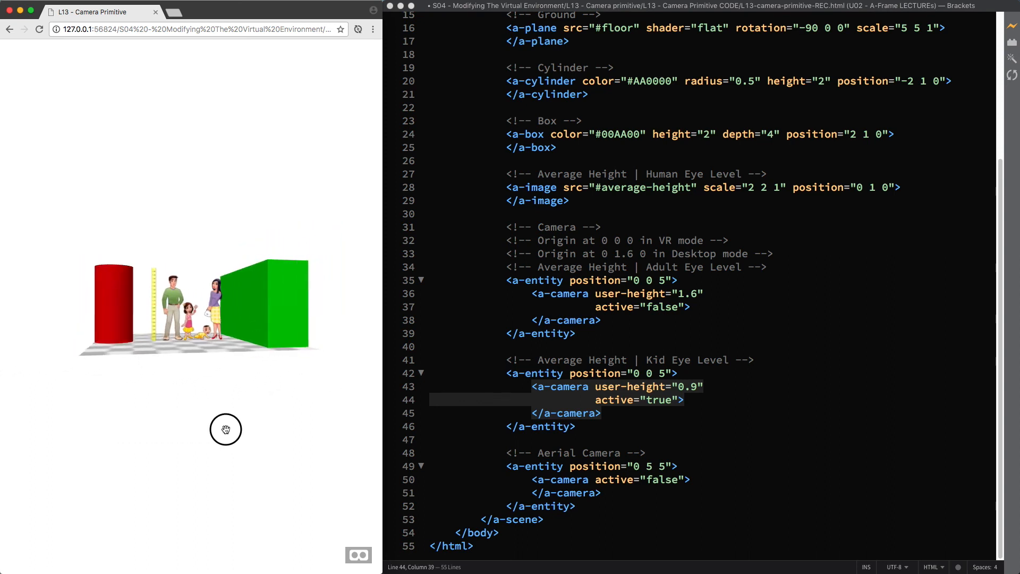
left_click_drag(226, 429, 333, 425)
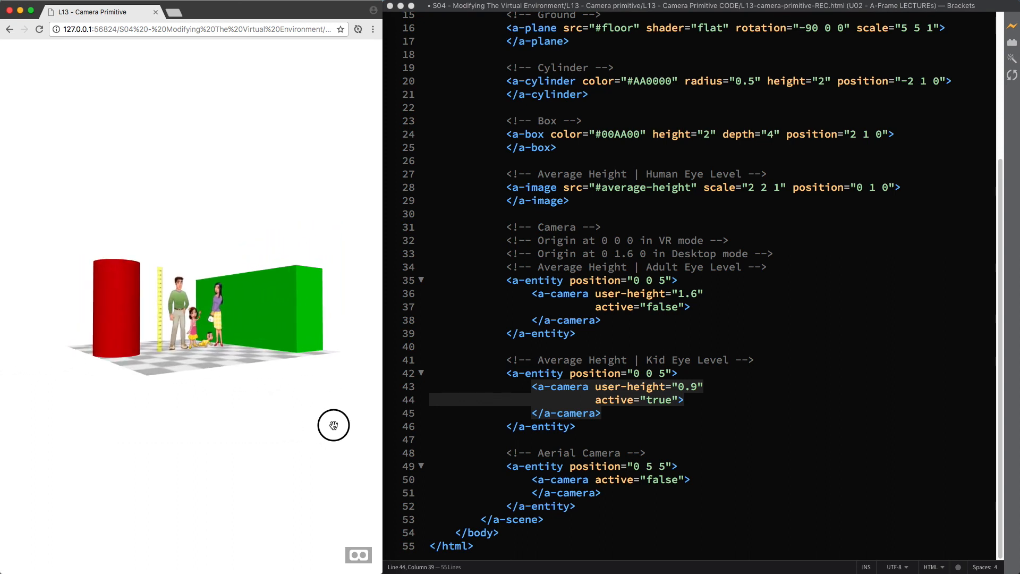
left_click_drag(333, 425, 312, 427)
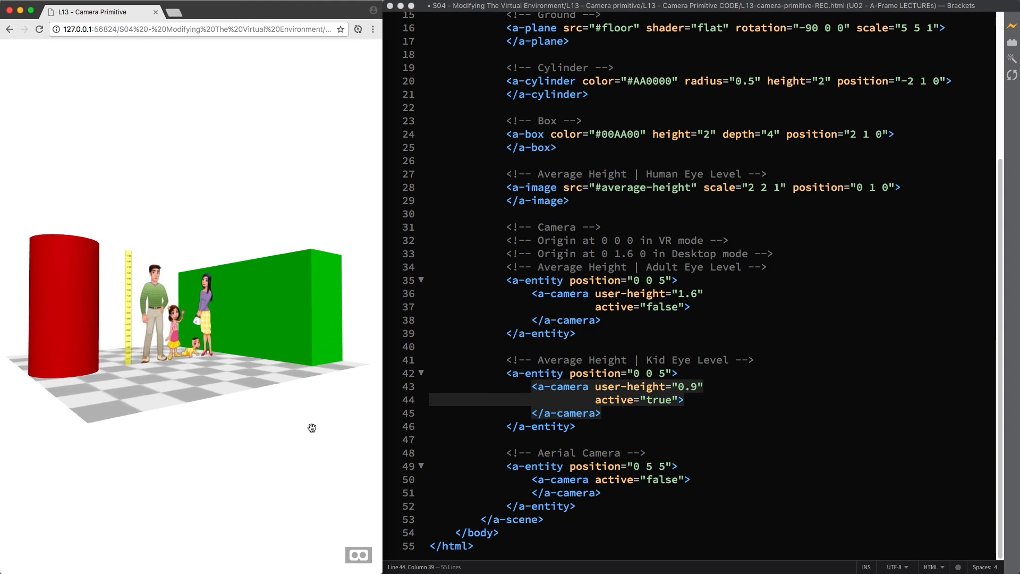